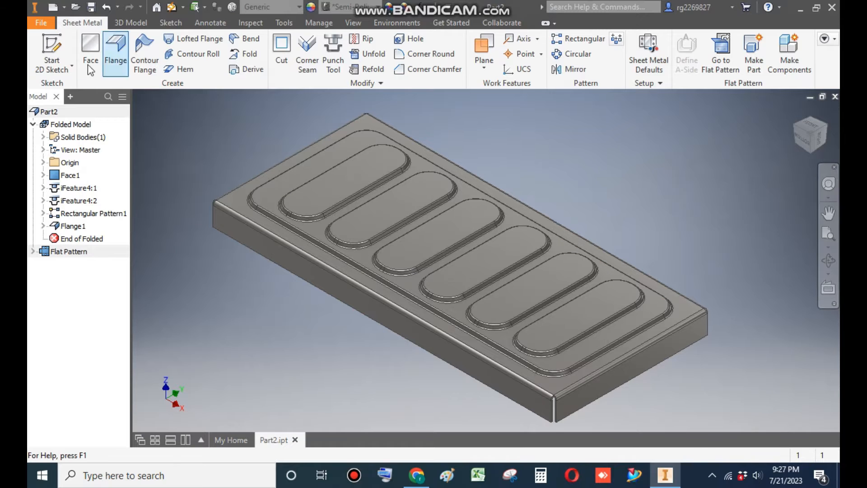
Step: Start a new part from the metric Sheet Metal (mm).ipt template
{"action": "left_click", "coordinate": [52, 7]}
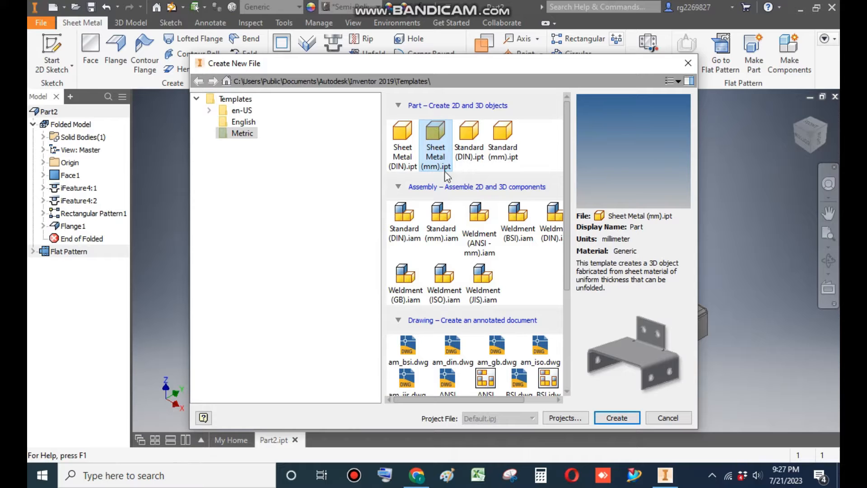
{"action": "left_click", "coordinate": [615, 415]}
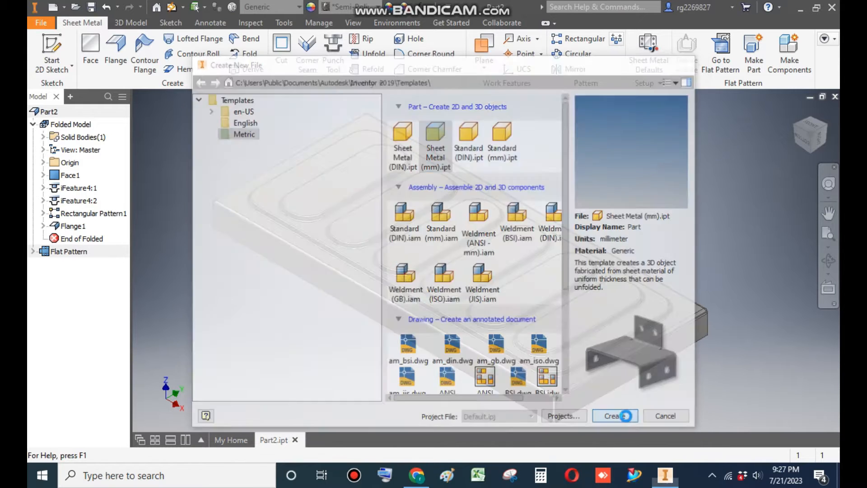
Step: Create the part and sketch a 110 × 50 mm two-point-center rectangle at the origin
{"action": "left_click", "coordinate": [615, 416]}
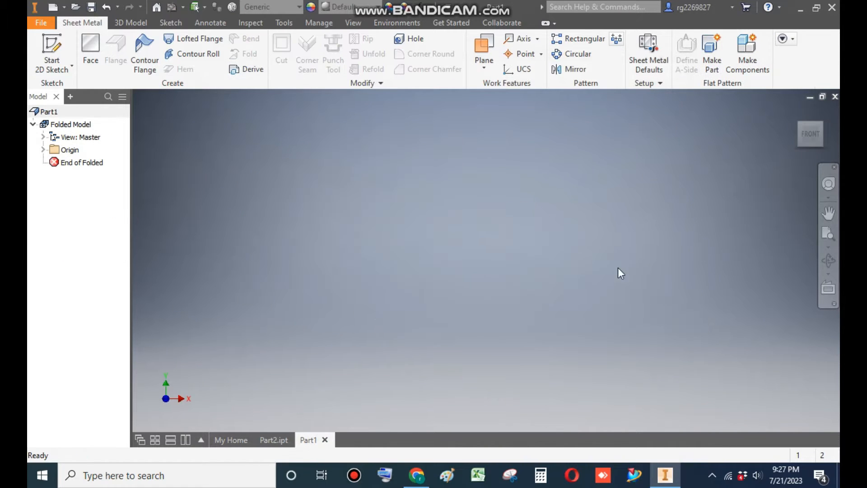
{"action": "mouse_move", "coordinate": [52, 49]}
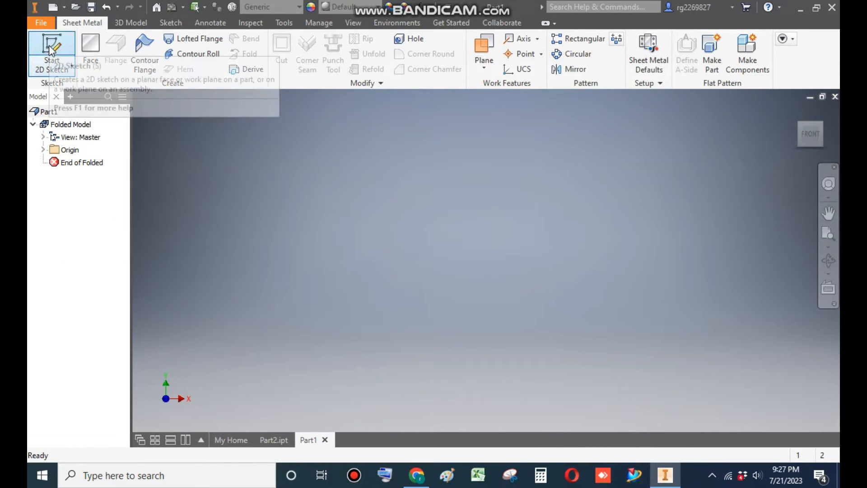
{"action": "left_click", "coordinate": [51, 52]}
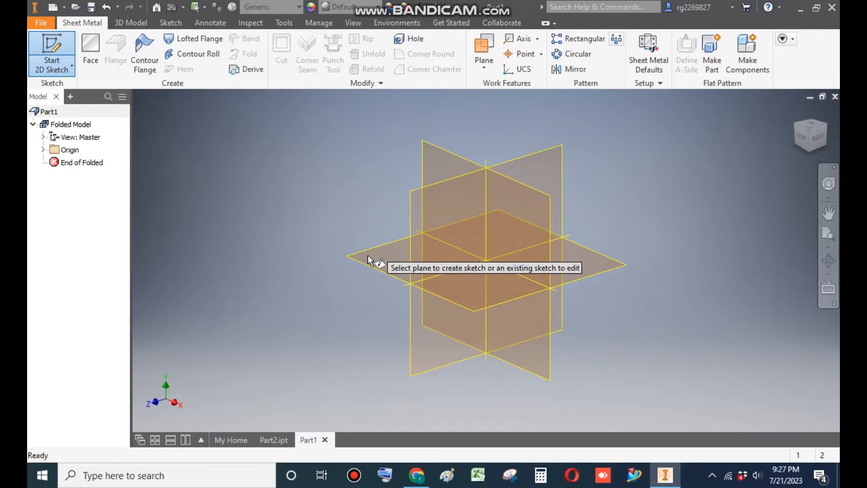
{"action": "mouse_move", "coordinate": [376, 263]}
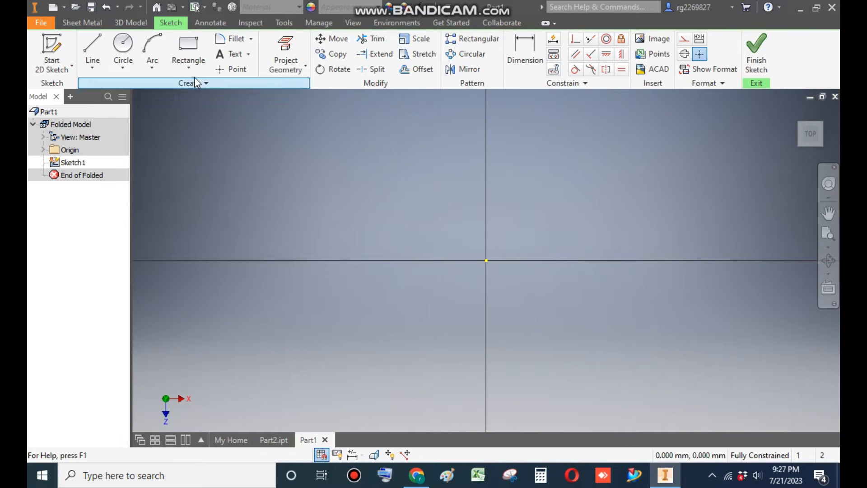
{"action": "left_click", "coordinate": [188, 69]}
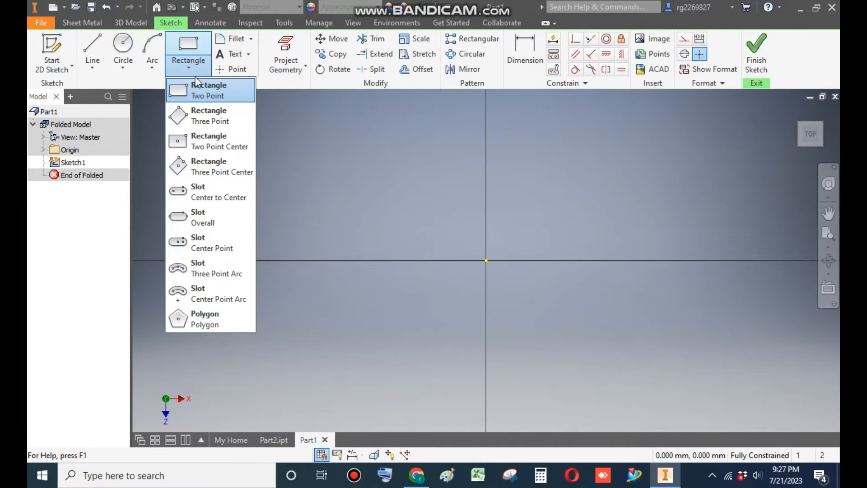
{"action": "mouse_move", "coordinate": [216, 141]}
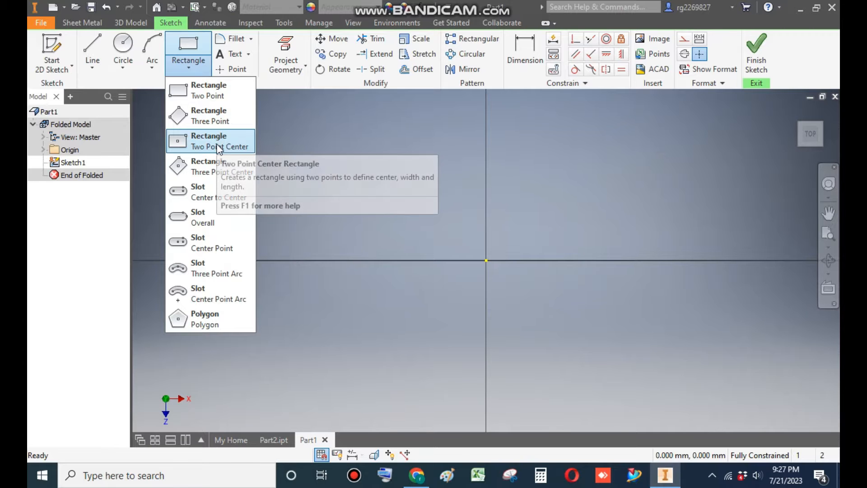
{"action": "left_click", "coordinate": [209, 141]}
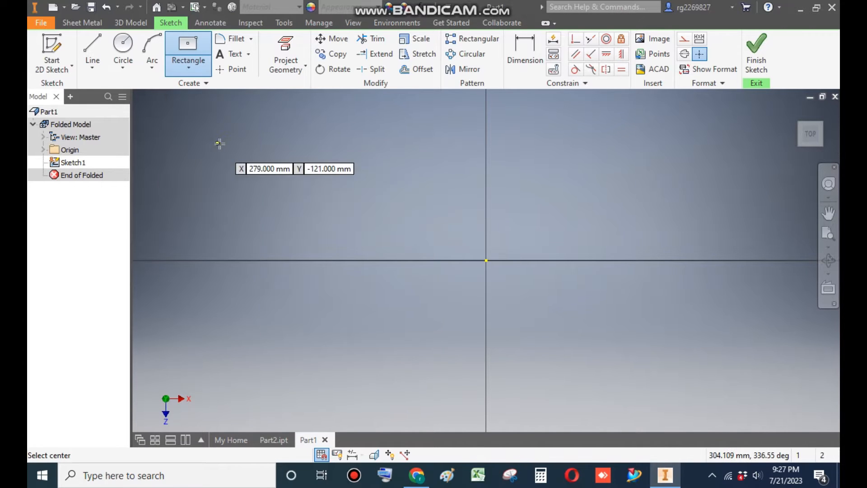
{"action": "mouse_move", "coordinate": [486, 261]}
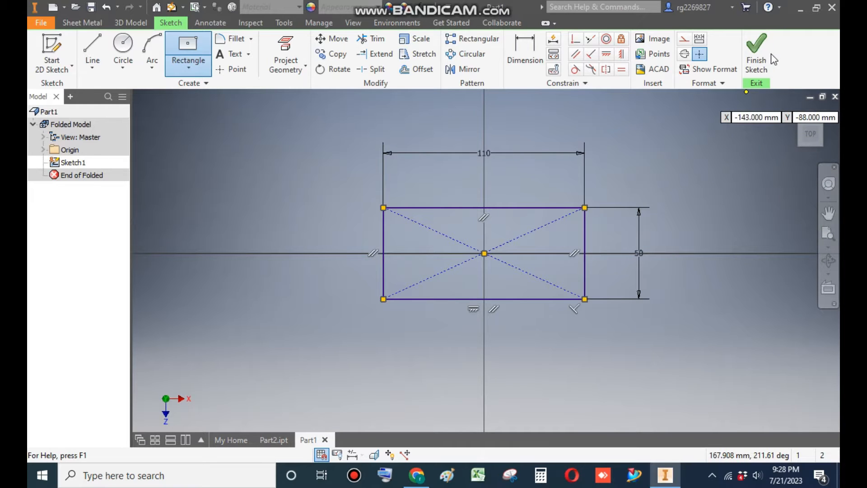
{"action": "left_click", "coordinate": [756, 53]}
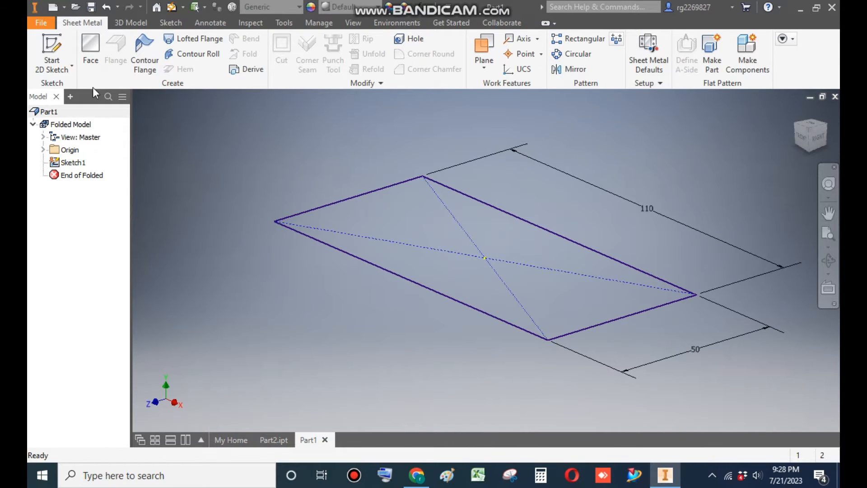
Step: Create a sheet metal Face feature from the 110 × 50 mm rectangle profile
{"action": "left_click", "coordinate": [89, 49]}
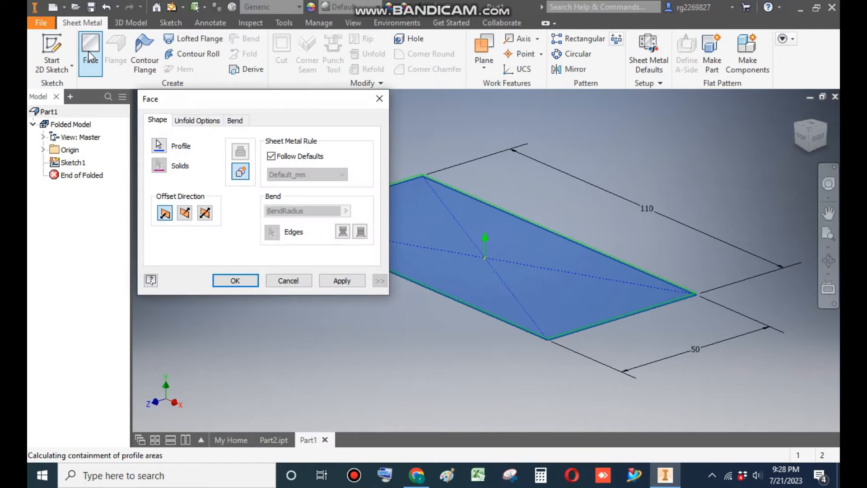
{"action": "left_click", "coordinate": [341, 281]}
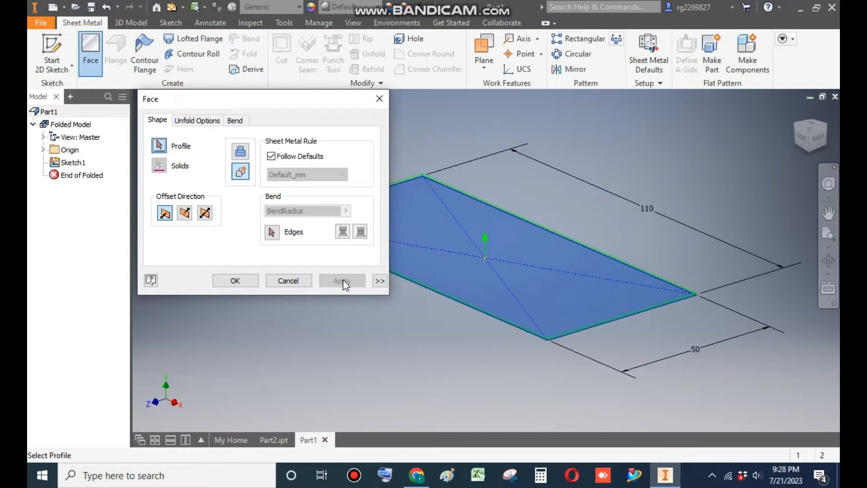
{"action": "left_click", "coordinate": [341, 280]}
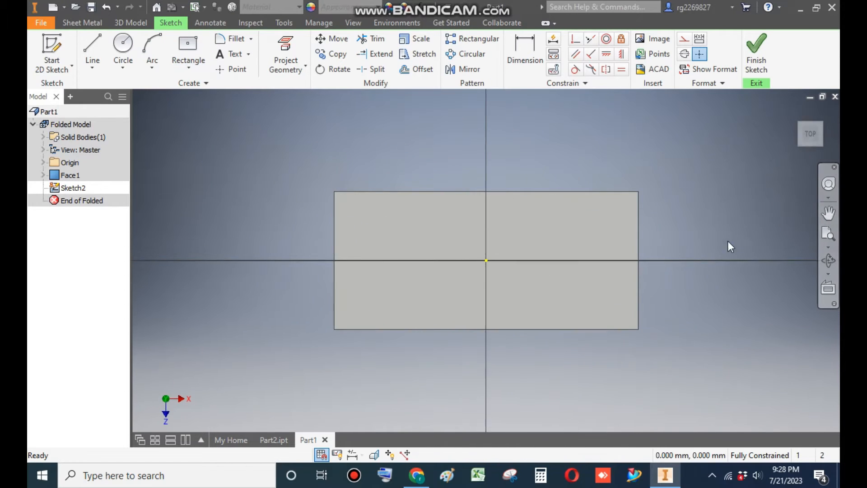
{"action": "mouse_move", "coordinate": [249, 99]}
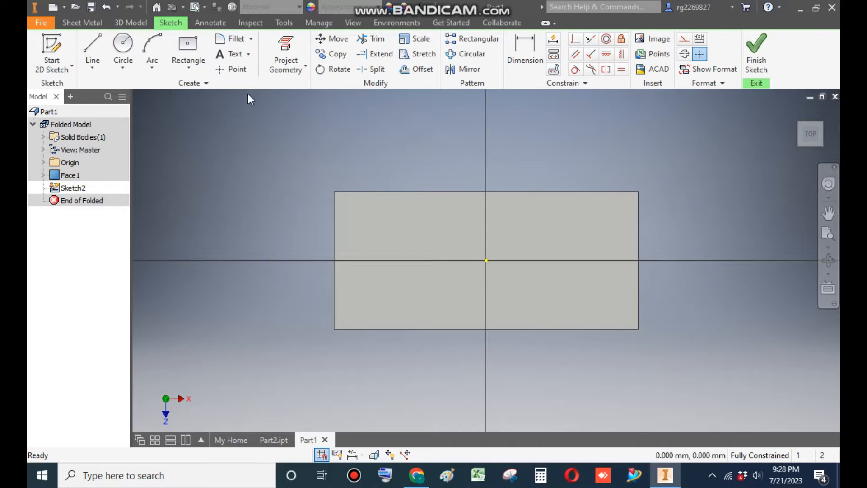
Step: Place a sketch point at the plate centre and finish Sketch2
{"action": "left_click", "coordinate": [237, 70]}
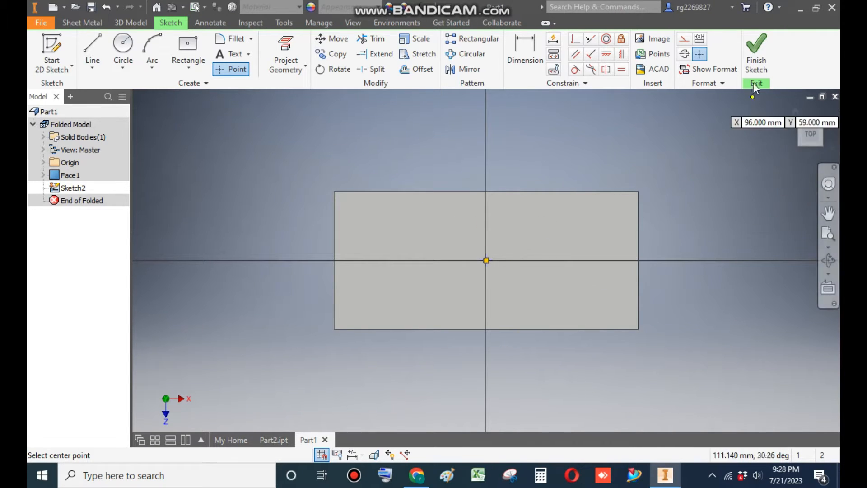
{"action": "left_click", "coordinate": [755, 53]}
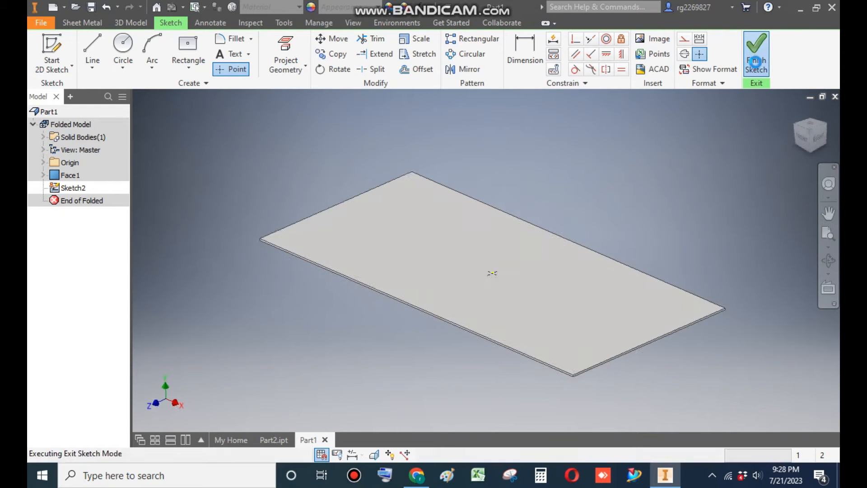
{"action": "left_click", "coordinate": [755, 53]}
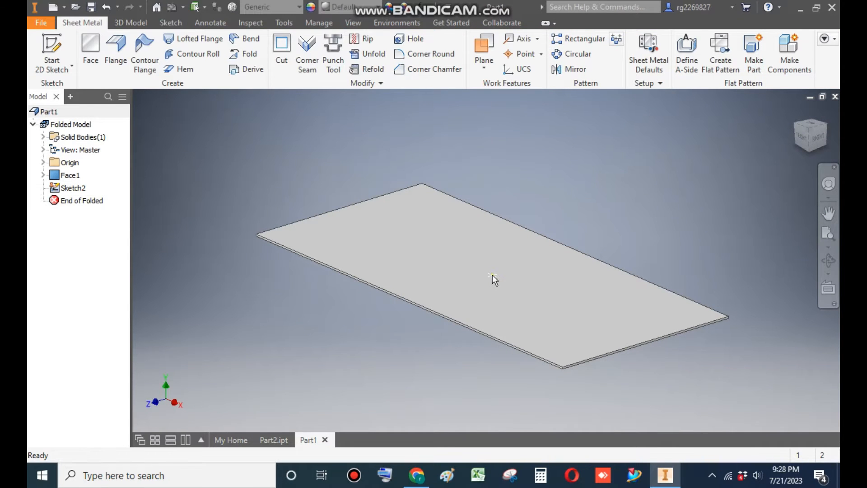
{"action": "mouse_move", "coordinate": [356, 155]}
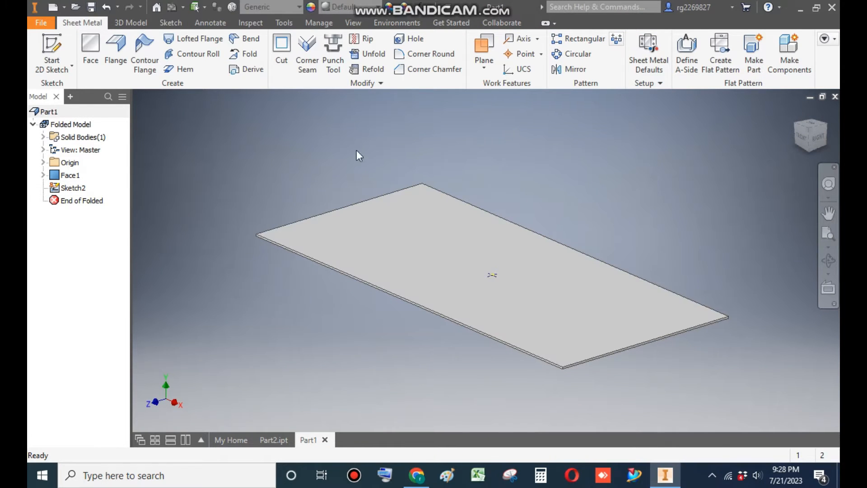
Step: Load the Square Emboss punch from the Punches folder onto the plate
{"action": "left_click", "coordinate": [333, 54]}
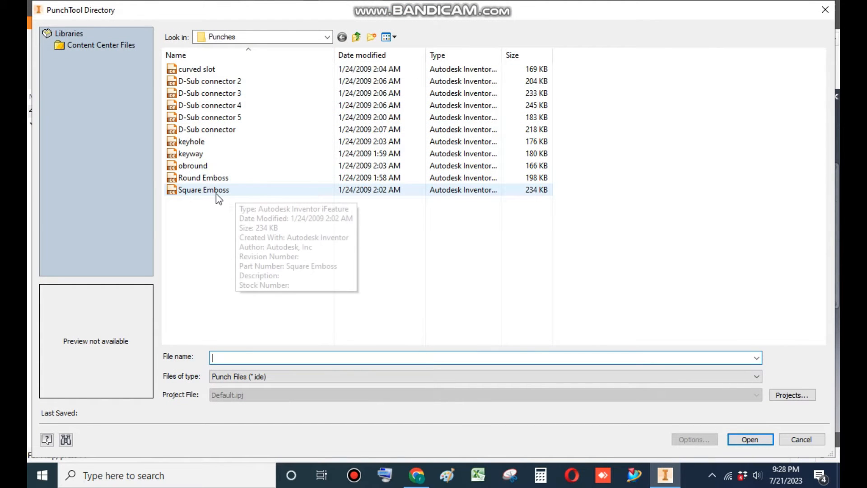
{"action": "left_click", "coordinate": [203, 189]}
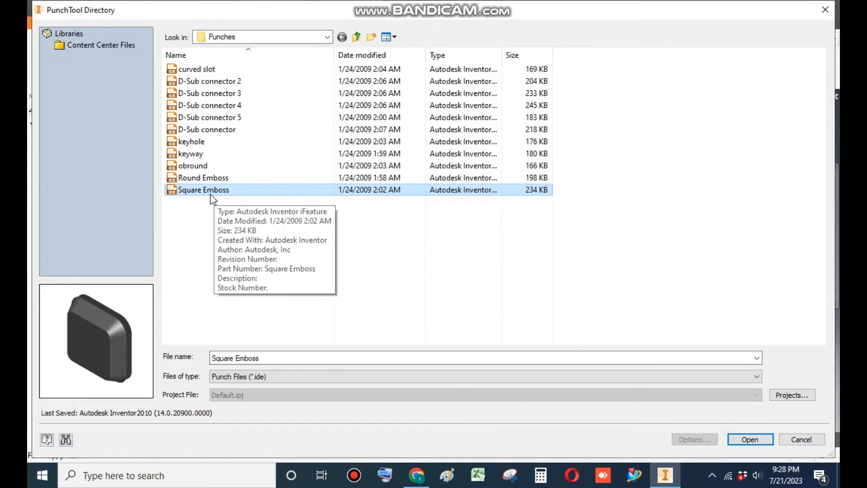
{"action": "mouse_move", "coordinate": [710, 424]}
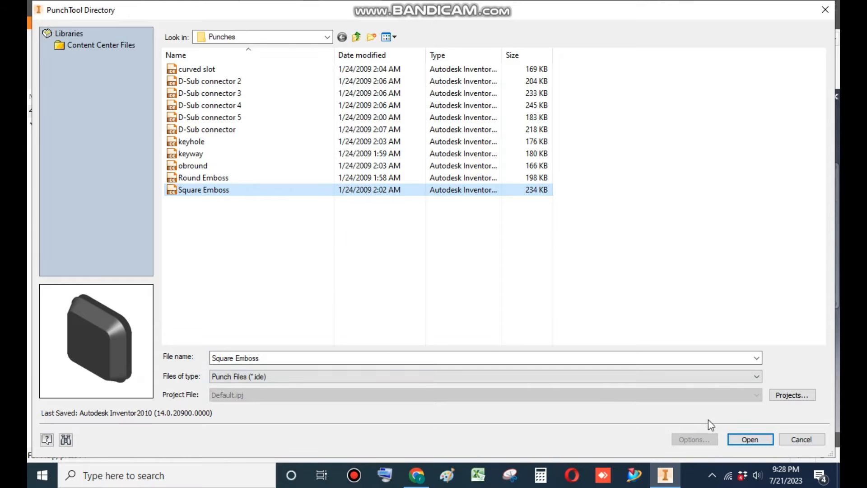
{"action": "left_click", "coordinate": [749, 439]}
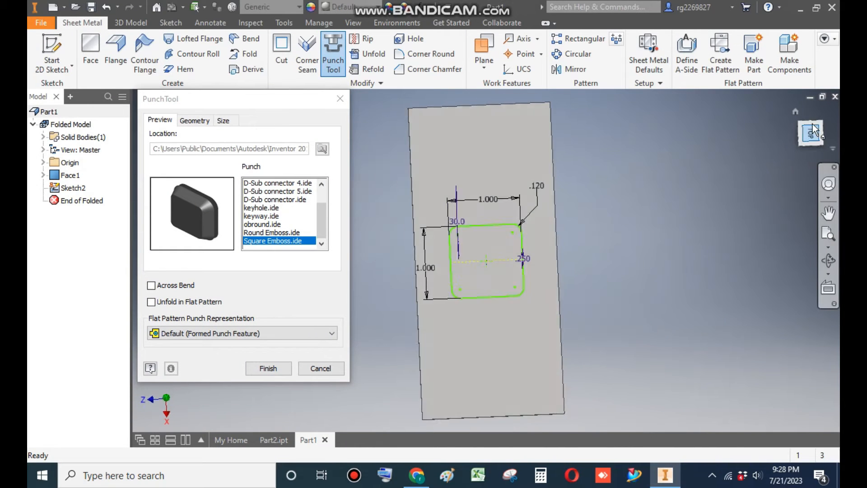
Step: Switch to the ViewCube TOP view of the plate with the emboss preview
{"action": "left_click", "coordinate": [810, 133]}
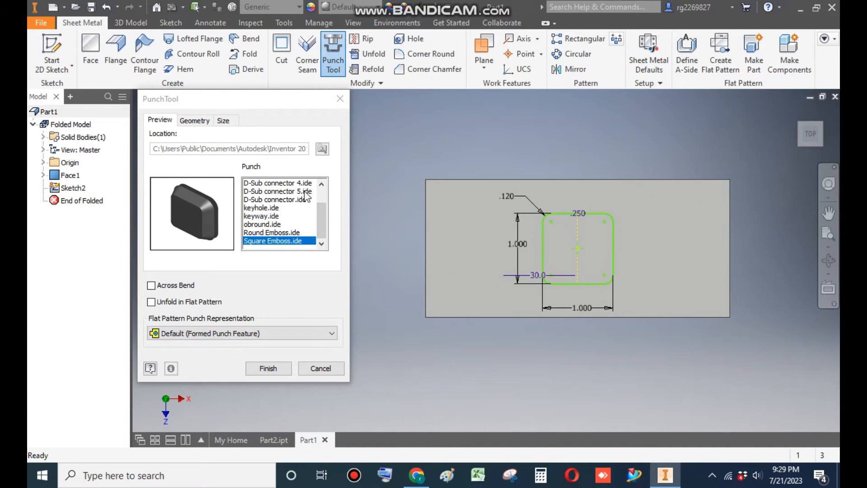
{"action": "mouse_move", "coordinate": [223, 121]}
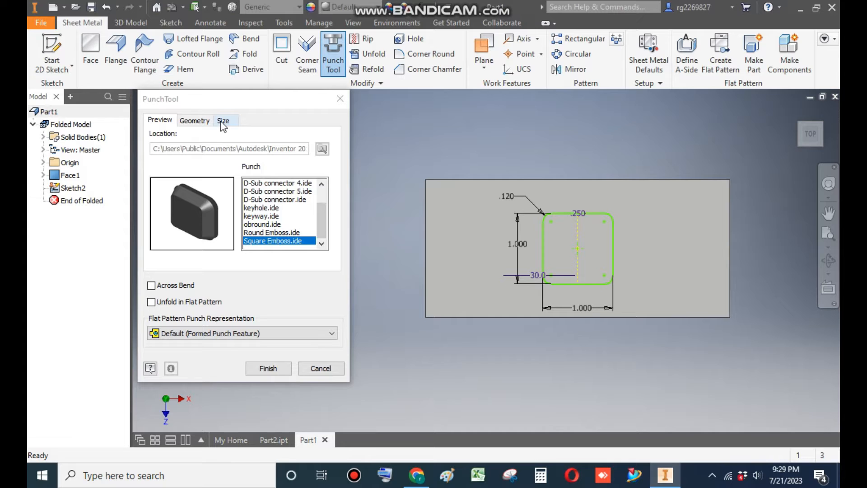
{"action": "mouse_move", "coordinate": [223, 120]}
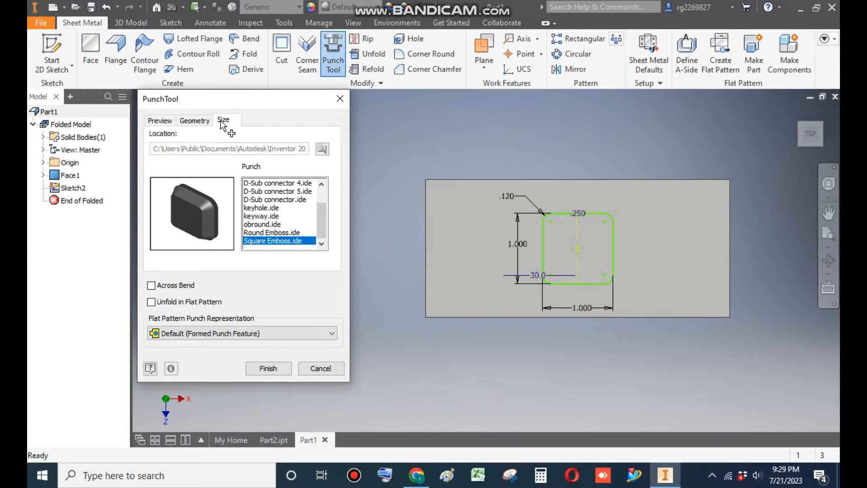
Step: Size the Square Emboss 40 × 100 mm, 5 mm corner radius, 1 mm height, and finish
{"action": "left_click", "coordinate": [223, 120]}
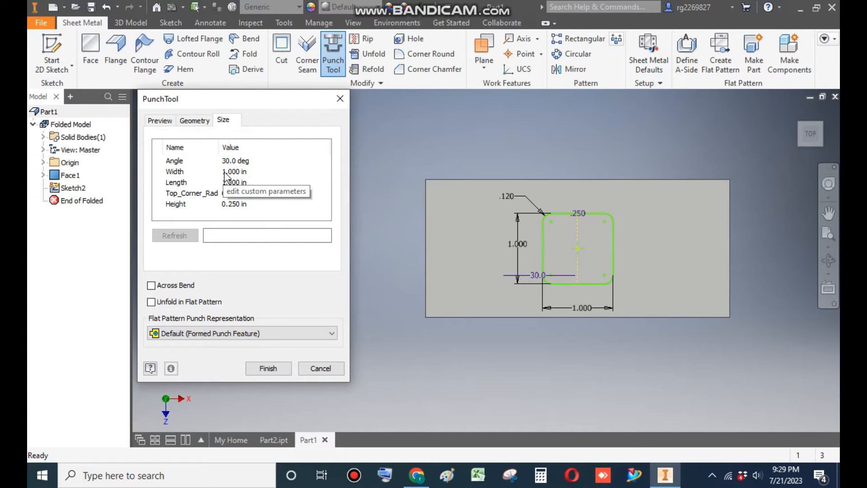
{"action": "mouse_move", "coordinate": [227, 173]}
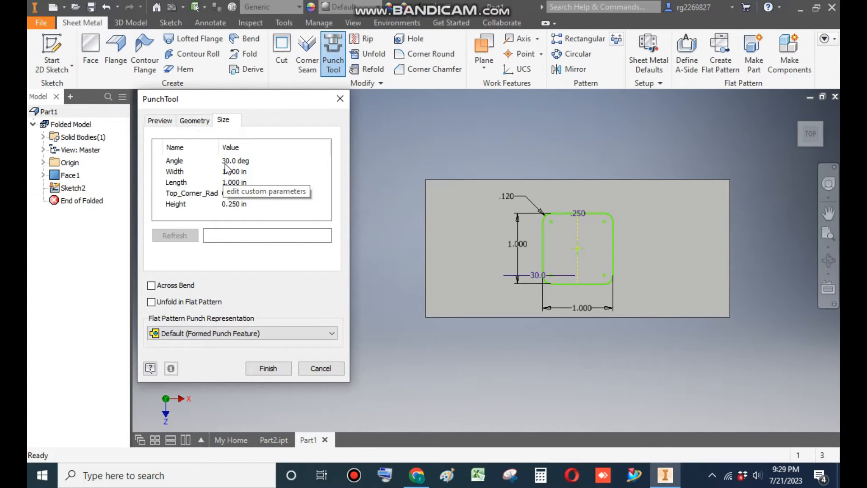
{"action": "mouse_move", "coordinate": [231, 180]}
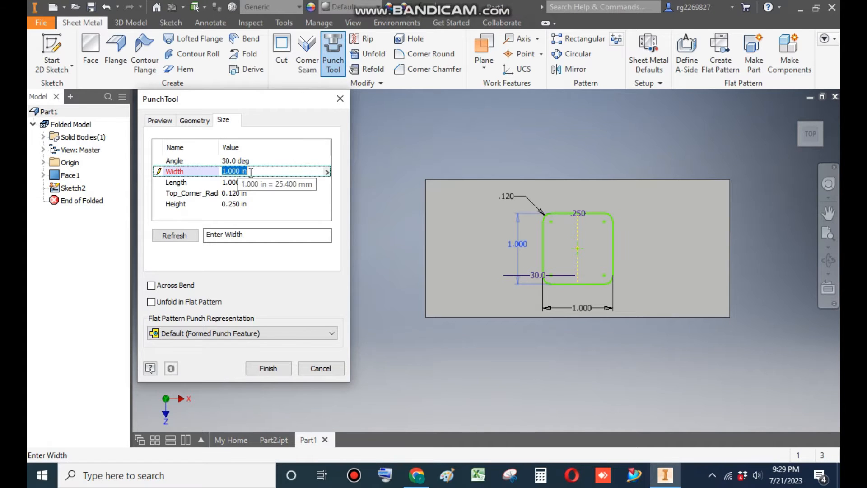
{"action": "type", "text": "40"}
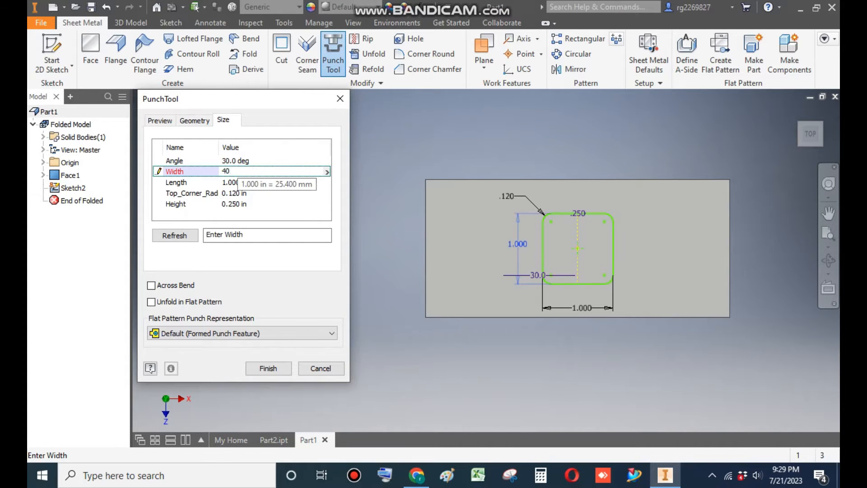
{"action": "type", "text": "mm"}
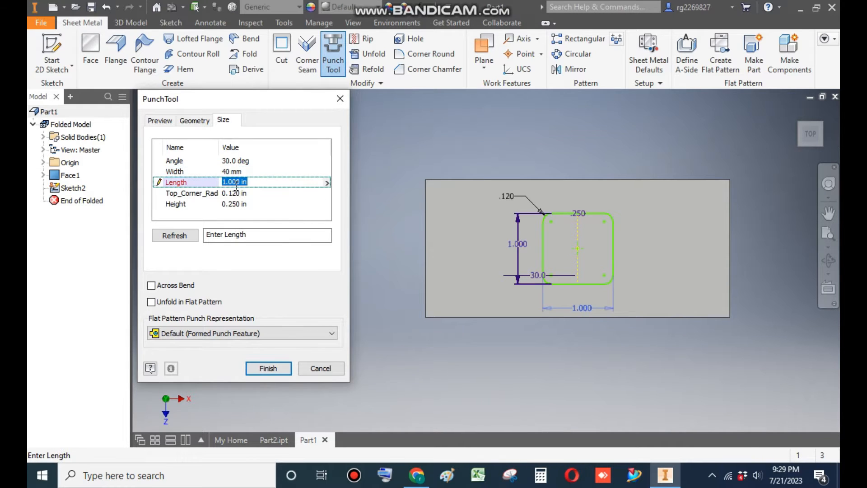
{"action": "mouse_move", "coordinate": [235, 181]}
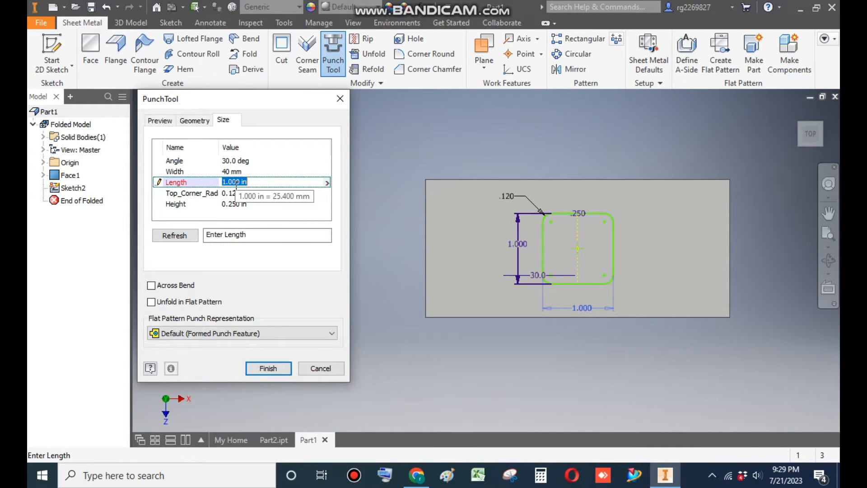
{"action": "type", "text": "100mm"}
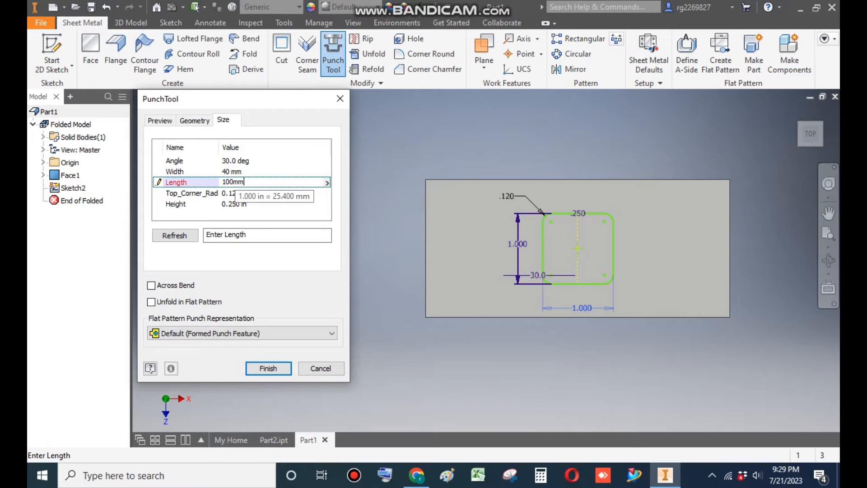
{"action": "mouse_move", "coordinate": [232, 199]}
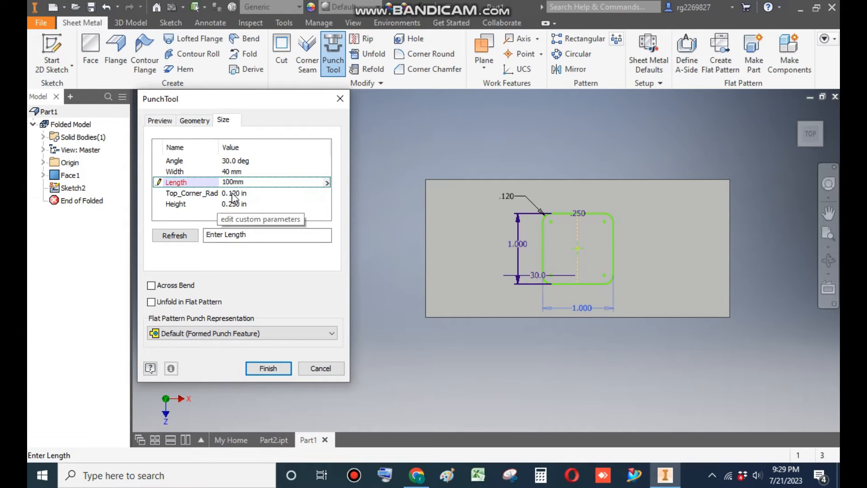
{"action": "left_click", "coordinate": [192, 193]}
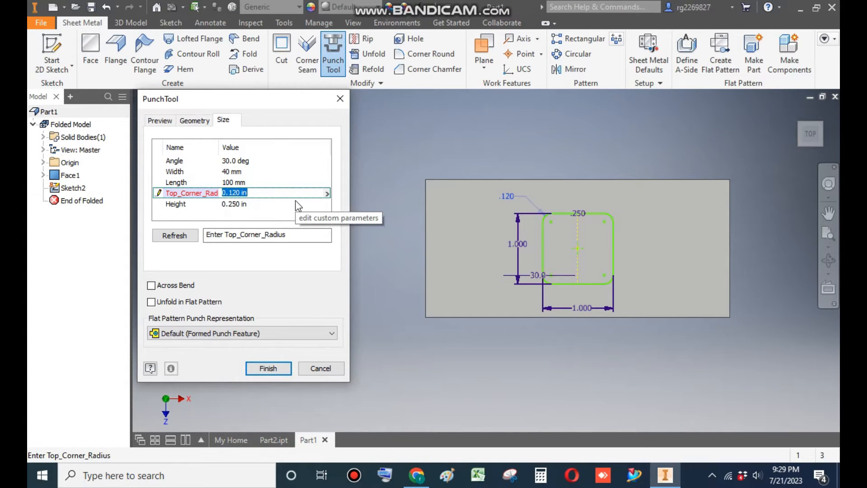
{"action": "type", "text": "5mm"}
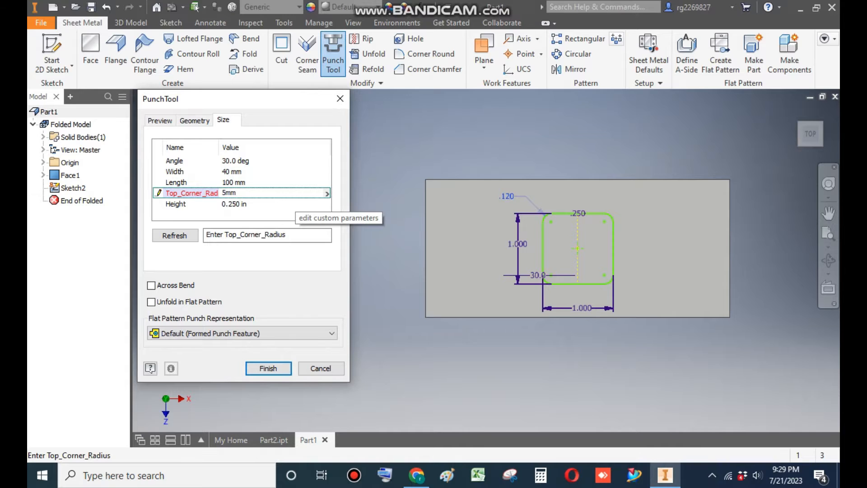
{"action": "left_click", "coordinate": [235, 204]}
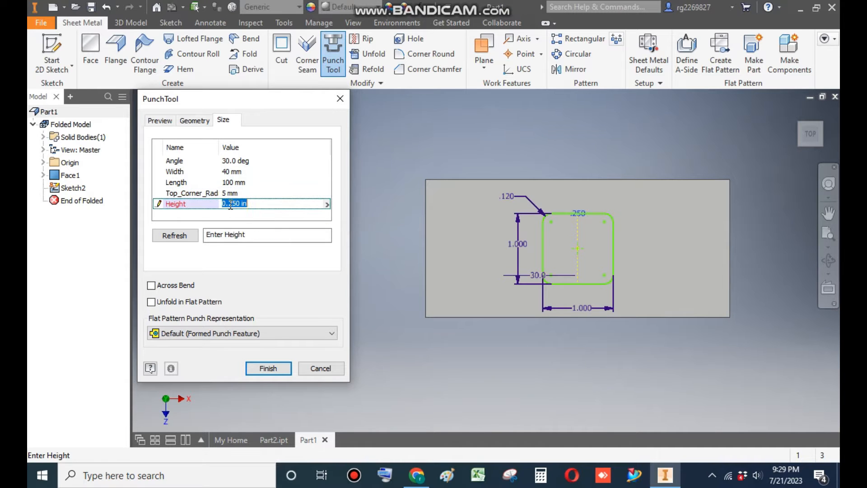
{"action": "type", "text": "1mm"}
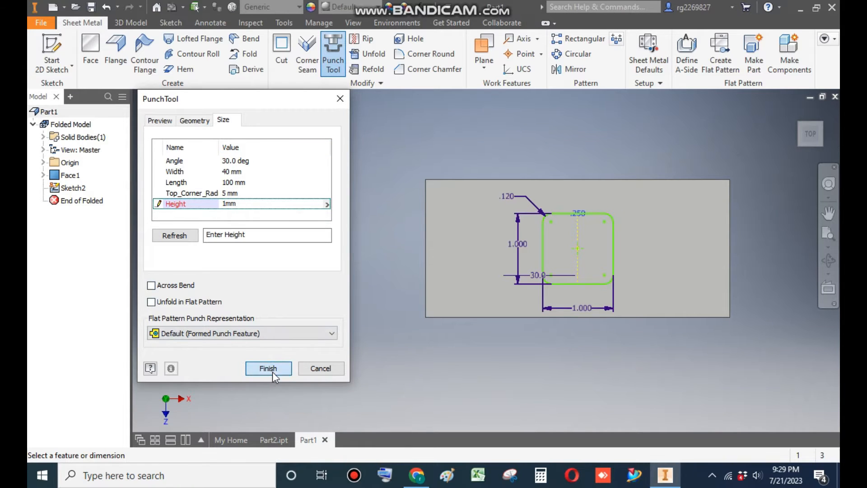
{"action": "left_click", "coordinate": [268, 369]}
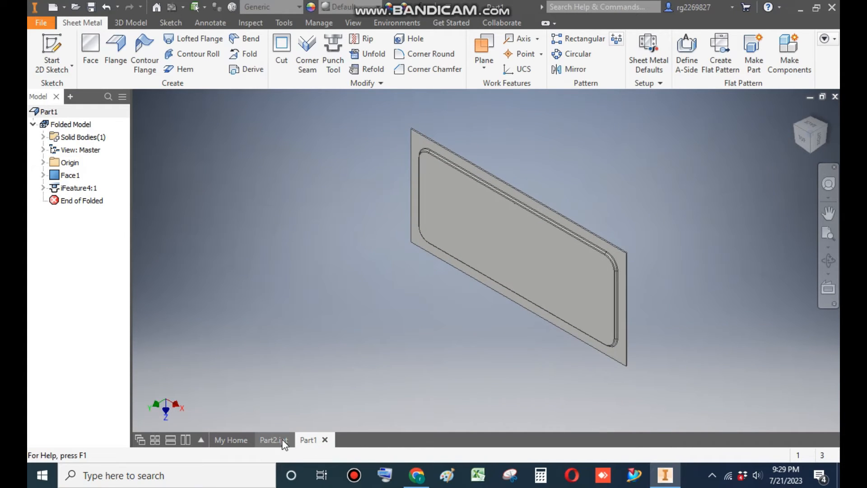
{"action": "left_click", "coordinate": [272, 439]}
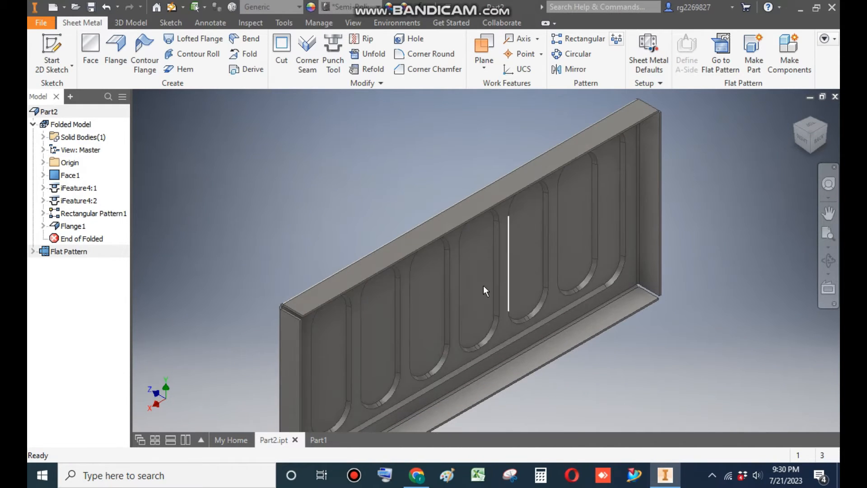
{"action": "left_click", "coordinate": [308, 439]}
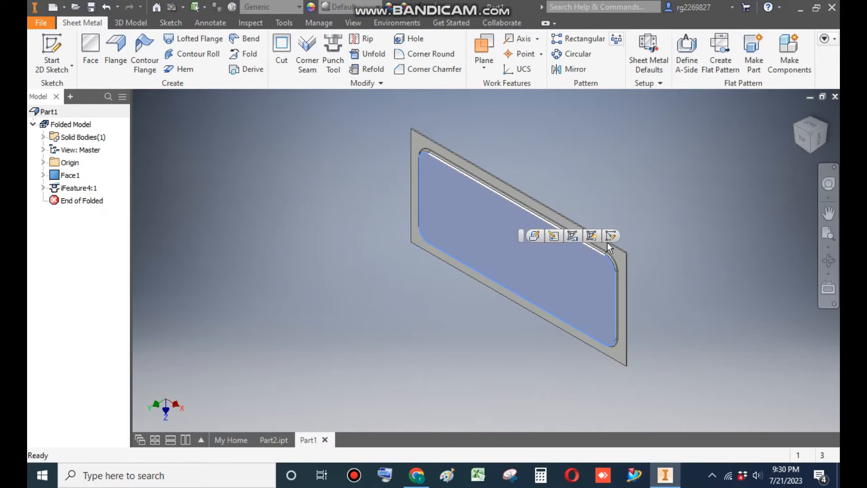
Step: Sketch a point on the embossed face and dimension it from the centre point
{"action": "left_click", "coordinate": [552, 236]}
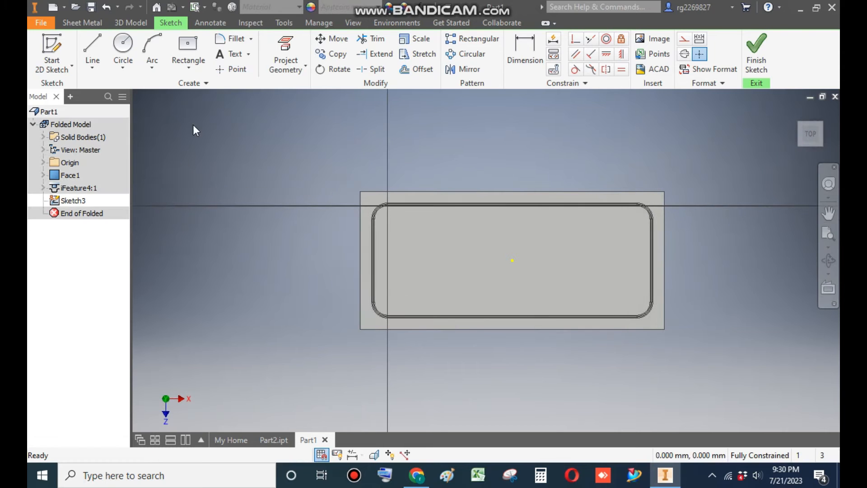
{"action": "left_click", "coordinate": [237, 69]}
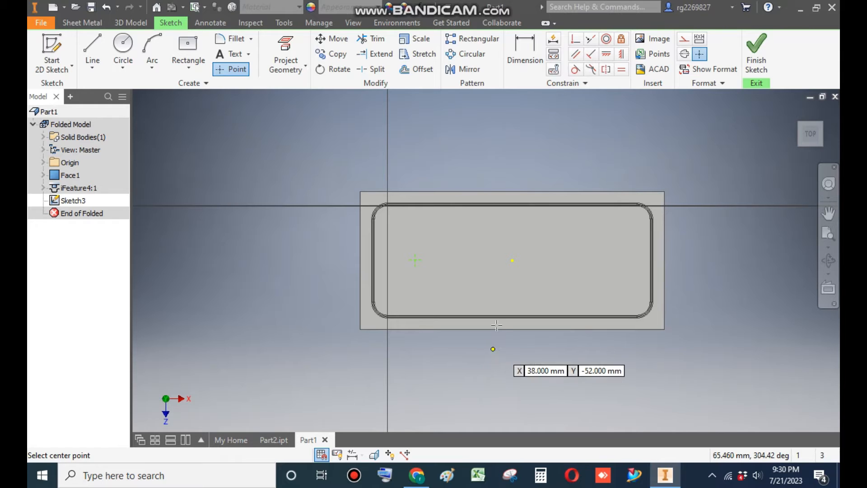
{"action": "left_click", "coordinate": [523, 54]}
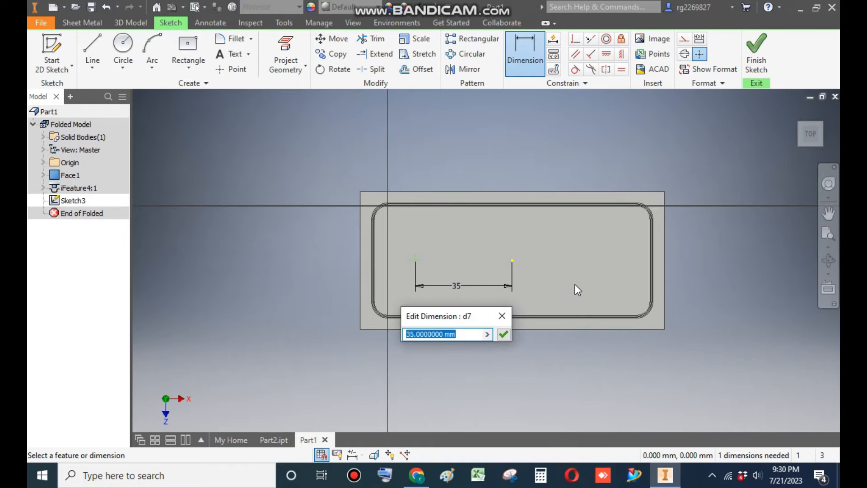
{"action": "left_click", "coordinate": [503, 334]}
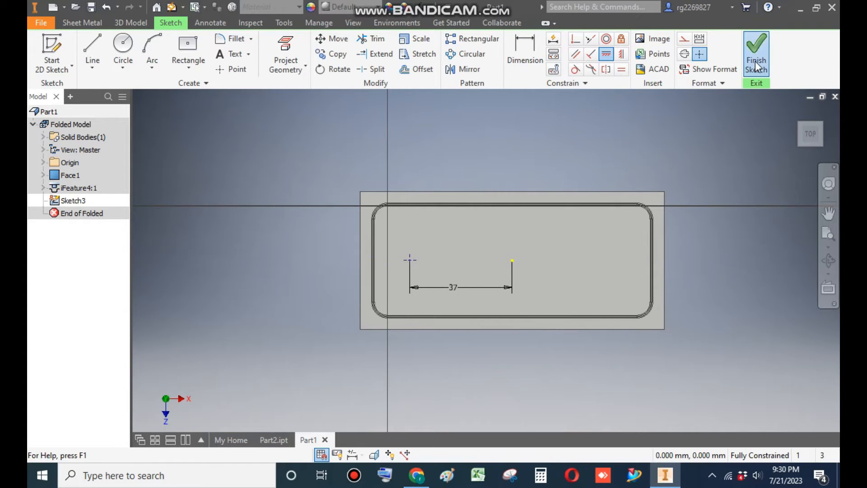
Step: Finish Sketch3 with the point set 37 mm from the centre
{"action": "left_click", "coordinate": [756, 52]}
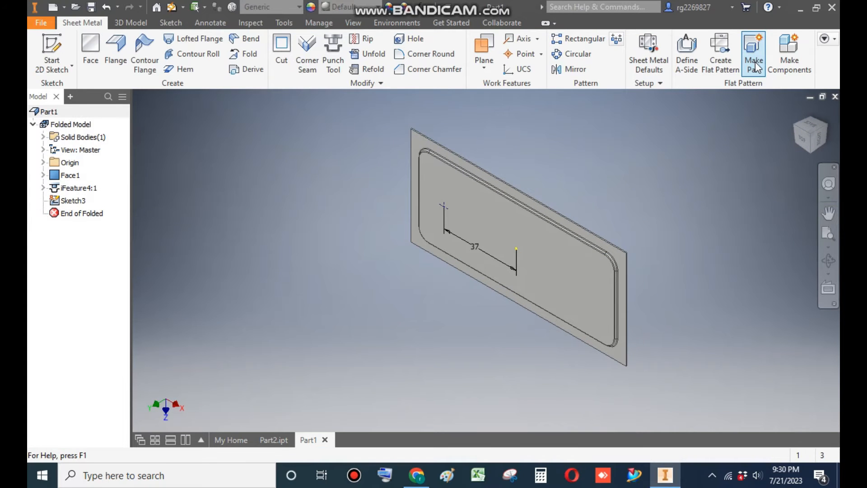
{"action": "mouse_move", "coordinate": [252, 167]}
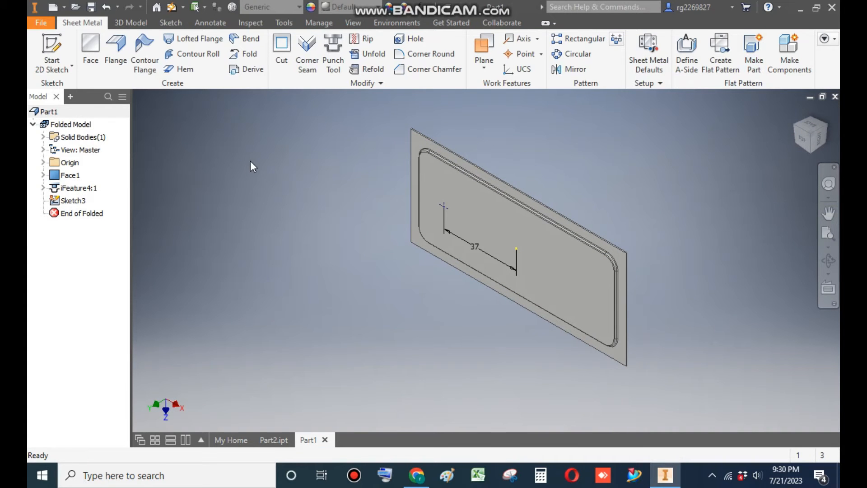
{"action": "mouse_move", "coordinate": [333, 53]}
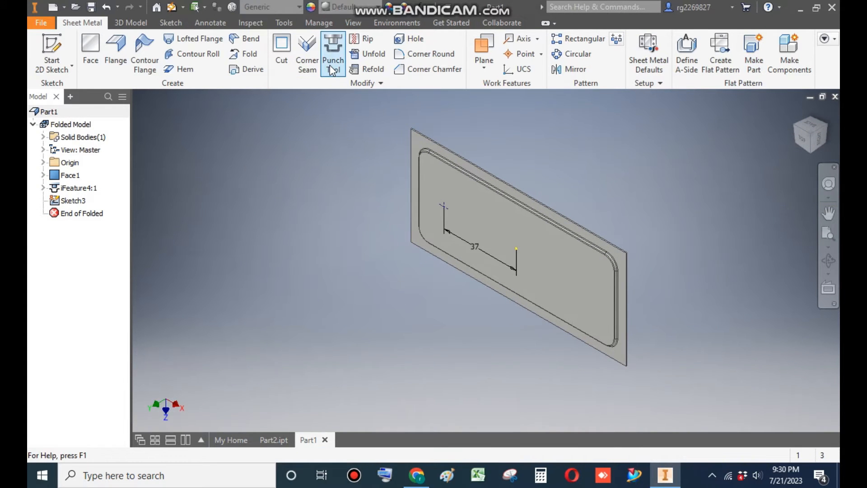
Step: Load another Square Emboss punch at the sketch point, viewed from the top
{"action": "left_click", "coordinate": [333, 52]}
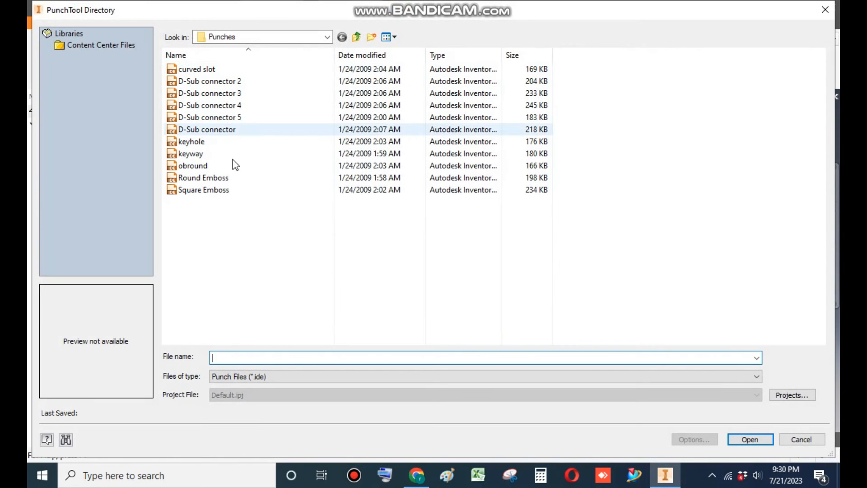
{"action": "left_click", "coordinate": [203, 190]}
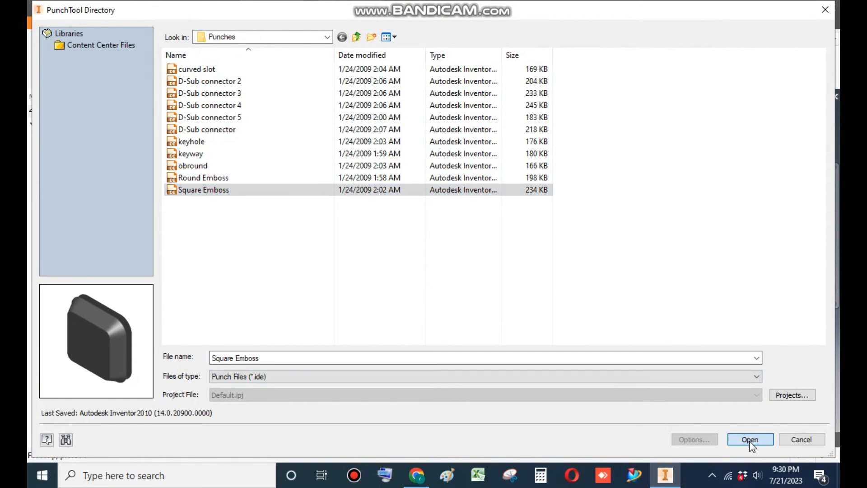
{"action": "left_click", "coordinate": [749, 439]}
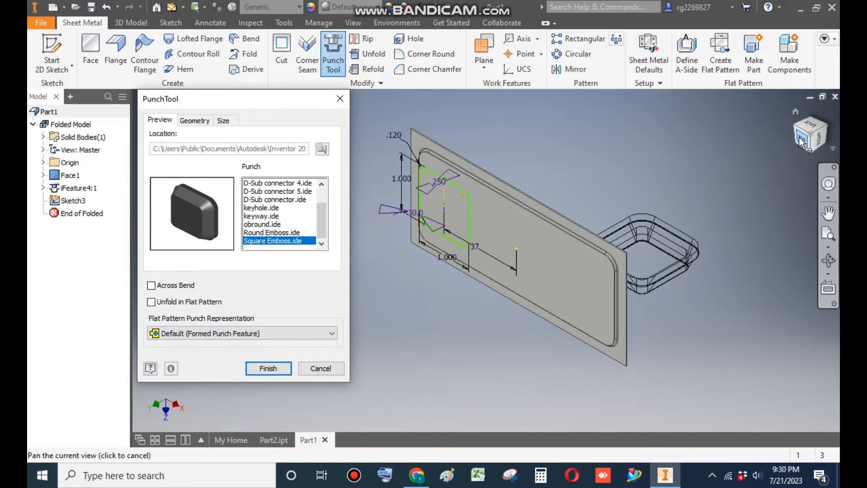
{"action": "left_click", "coordinate": [810, 133]}
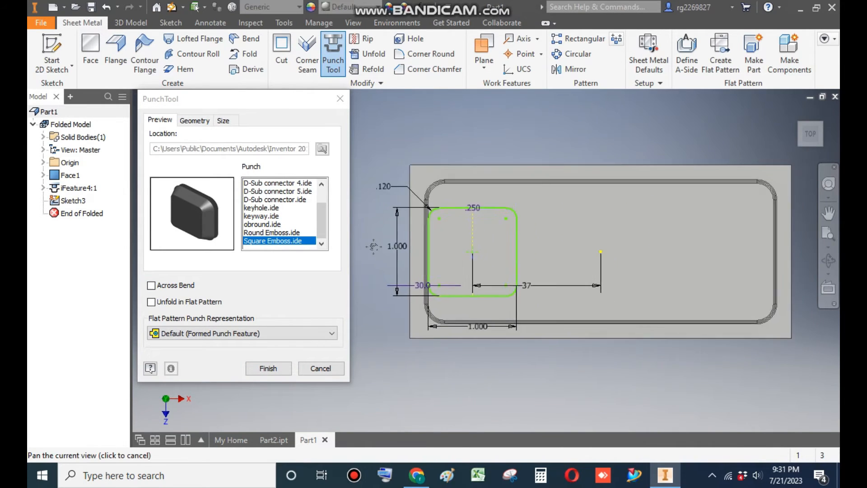
Step: Size the punch 35 × 11 mm, 5 mm corner radius, 1 mm height, and finish
{"action": "left_click", "coordinate": [223, 120]}
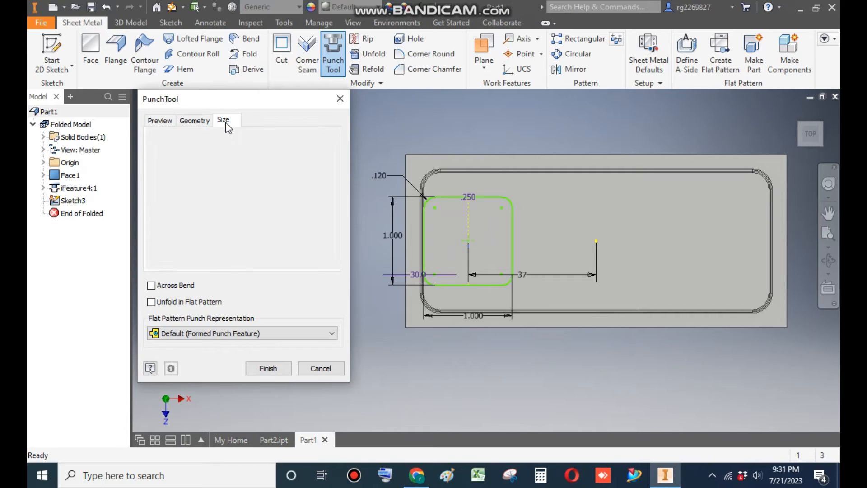
{"action": "left_click", "coordinate": [222, 120]}
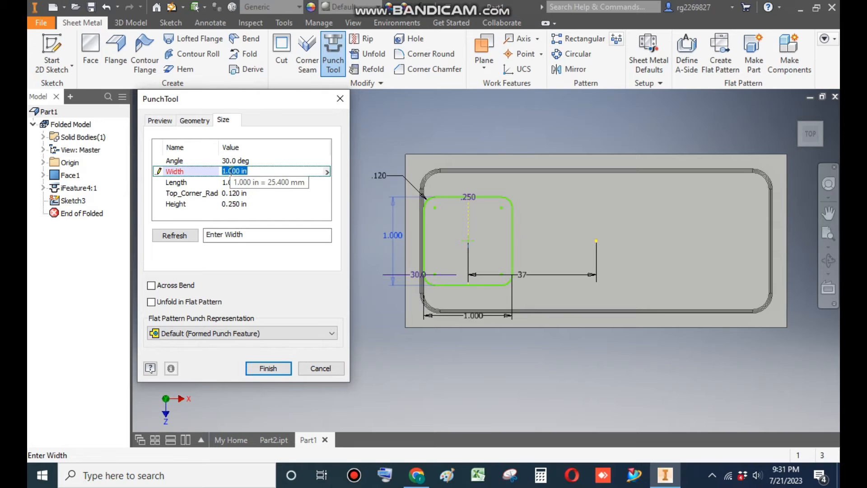
{"action": "type", "text": "35mm"}
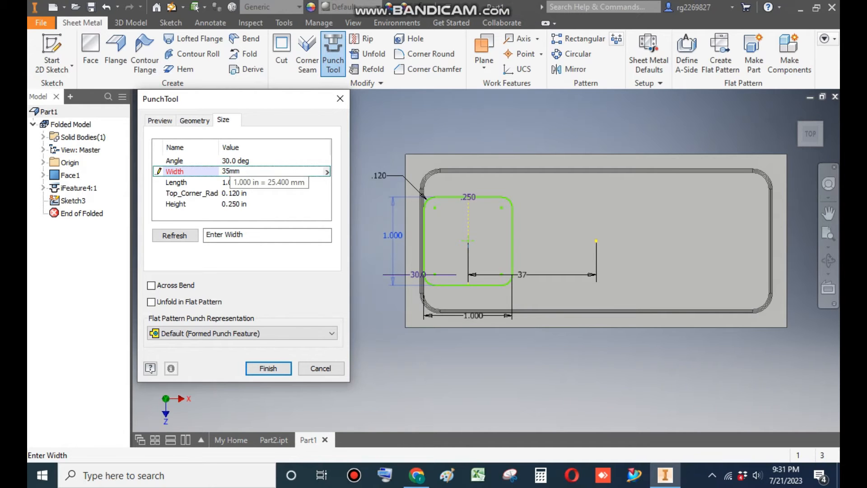
{"action": "left_click", "coordinate": [176, 182]}
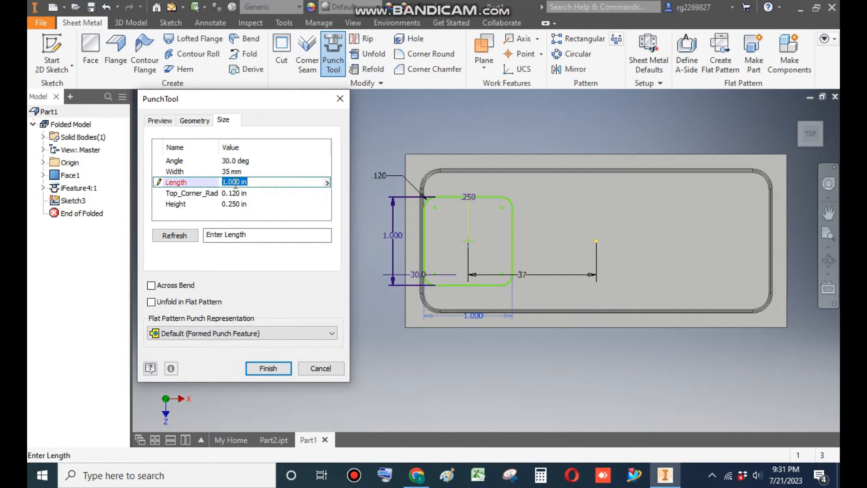
{"action": "type", "text": "11mm"}
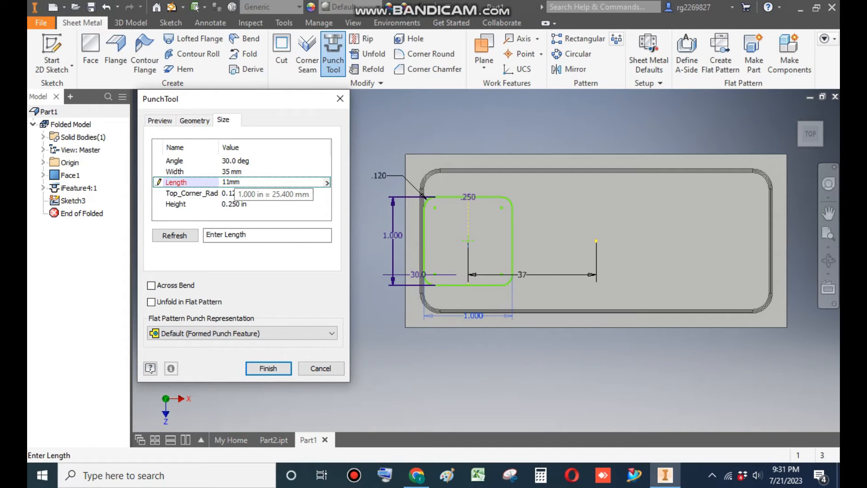
{"action": "left_click", "coordinate": [192, 192]}
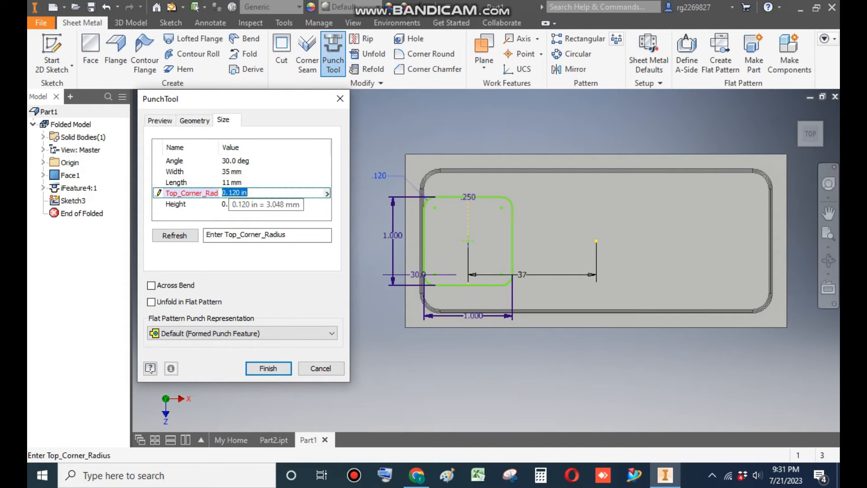
{"action": "type", "text": "5mm"}
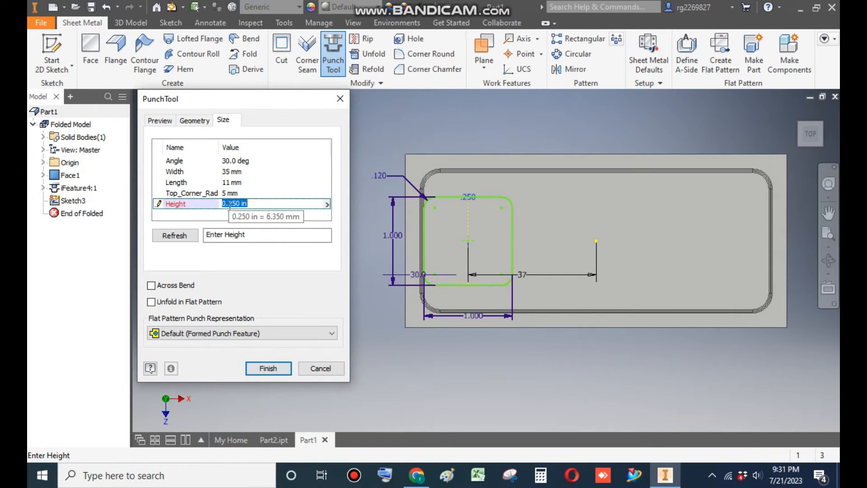
{"action": "type", "text": "1mm"}
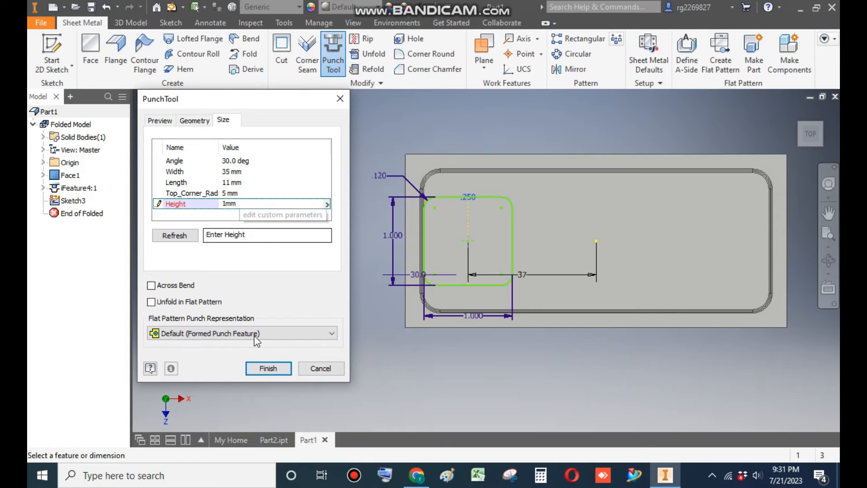
{"action": "left_click", "coordinate": [269, 369]}
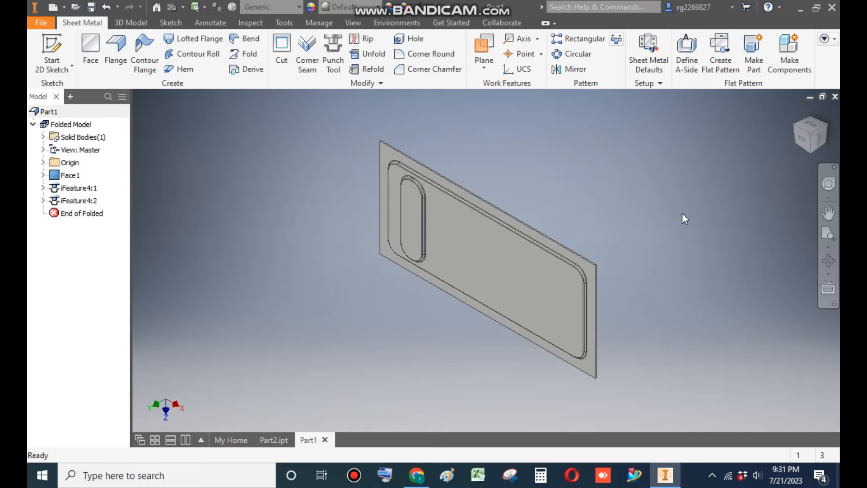
{"action": "scroll", "scroll_direction": "up", "scroll_amount": 3}
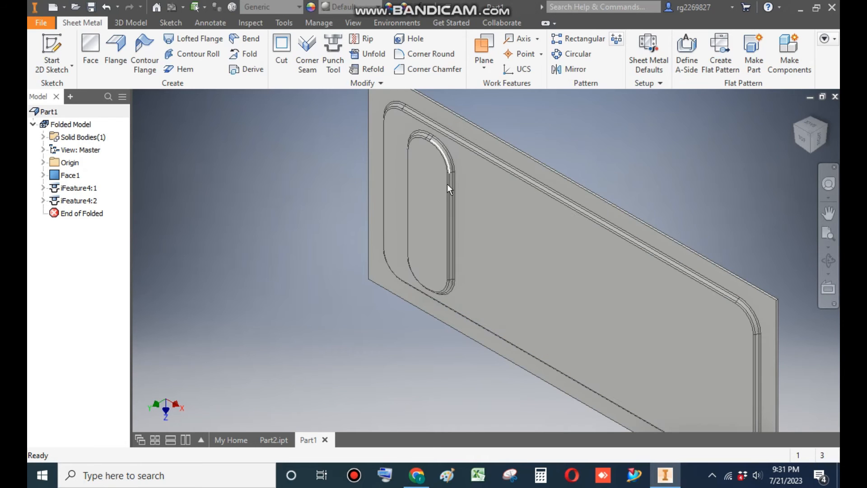
{"action": "mouse_move", "coordinate": [327, 172]}
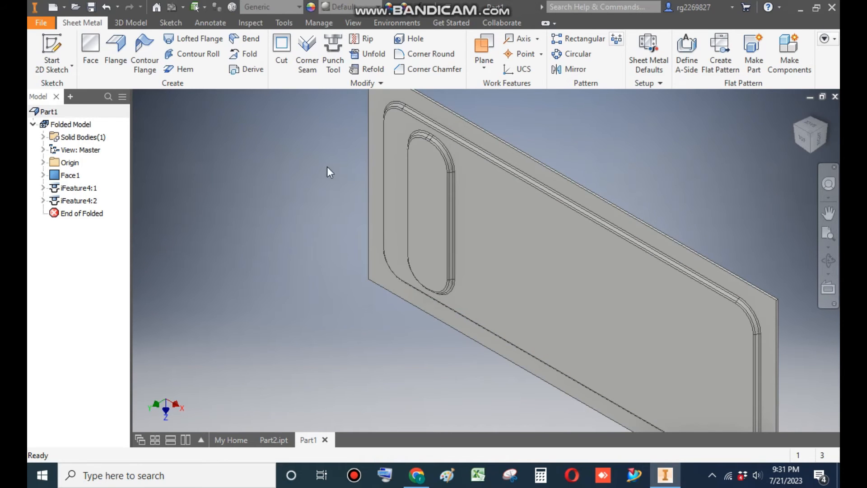
{"action": "mouse_move", "coordinate": [579, 39]}
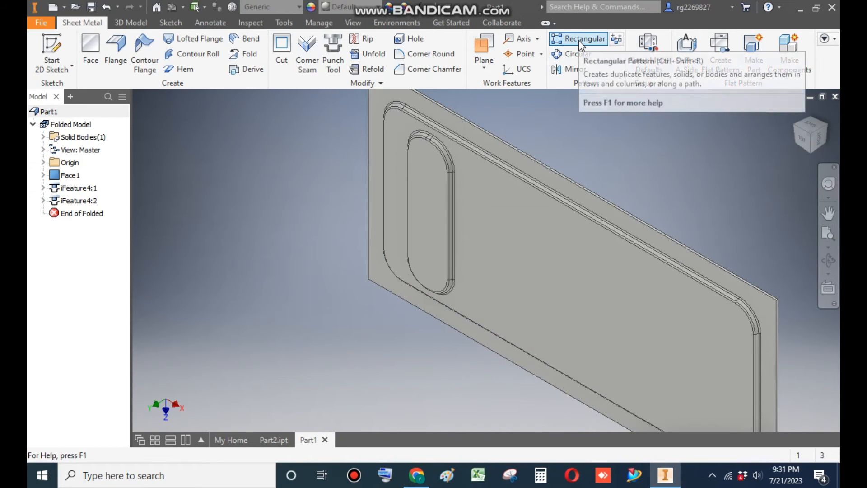
Step: Pattern slot punch iFeature4:2 along the plate's top edge: 6 copies, 15 mm apart
{"action": "left_click", "coordinate": [577, 38]}
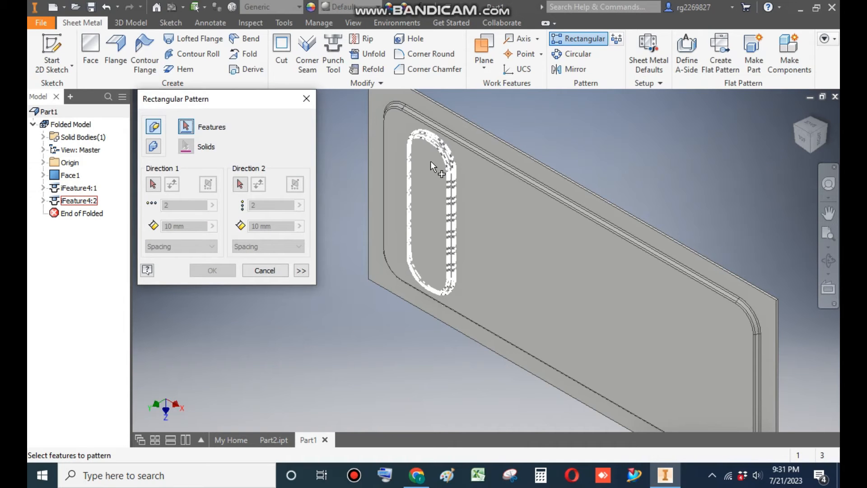
{"action": "left_click", "coordinate": [431, 210]}
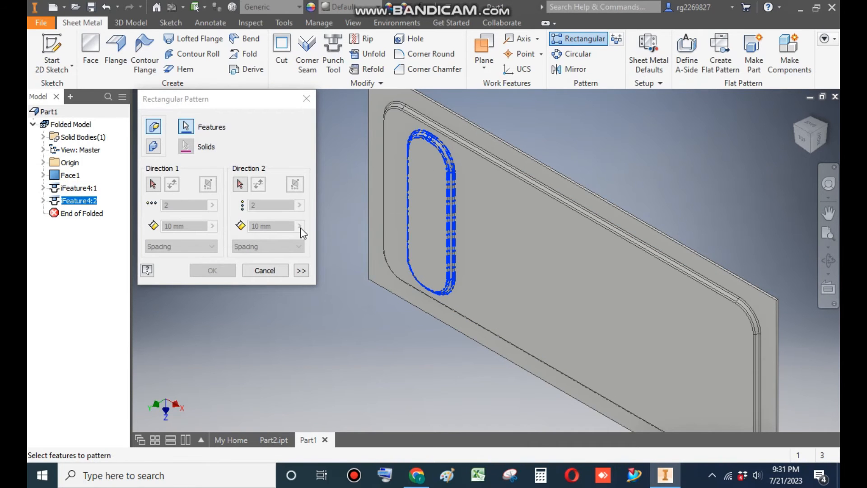
{"action": "left_click", "coordinate": [153, 185]}
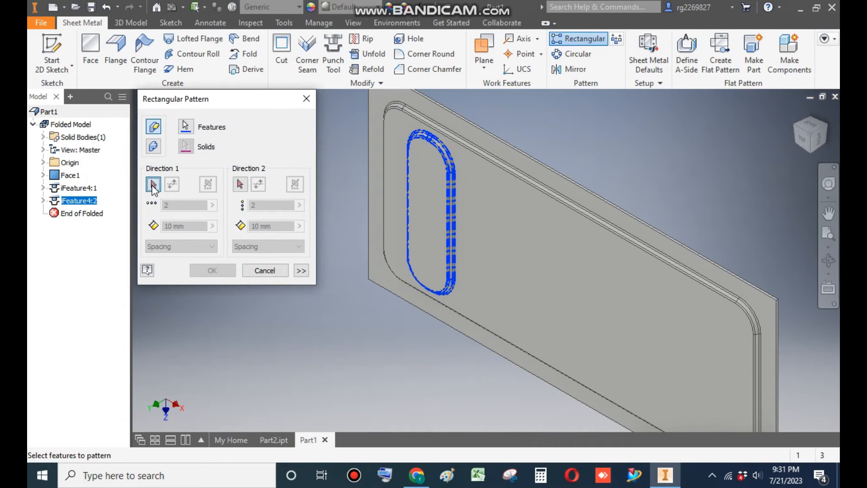
{"action": "left_click", "coordinate": [153, 184]}
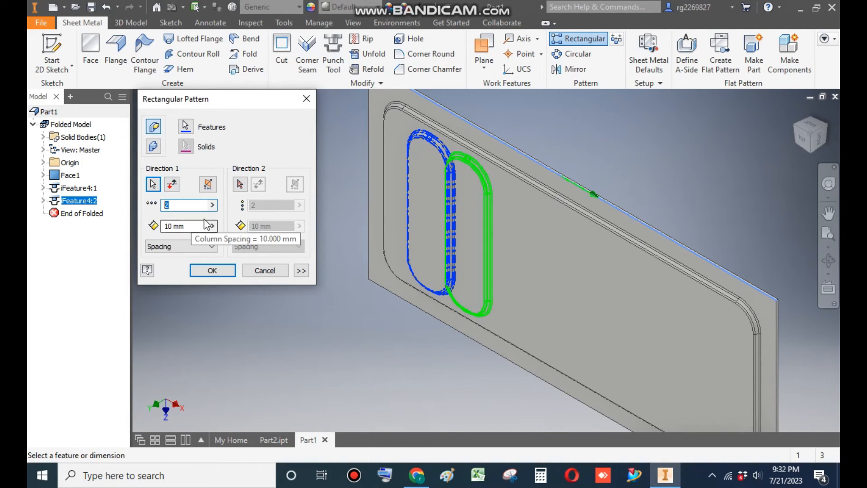
{"action": "type", "text": "6"}
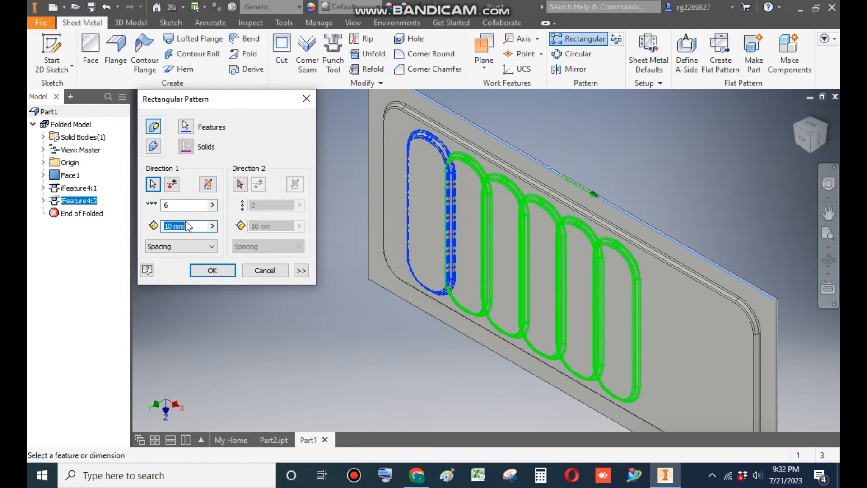
{"action": "type", "text": "16"}
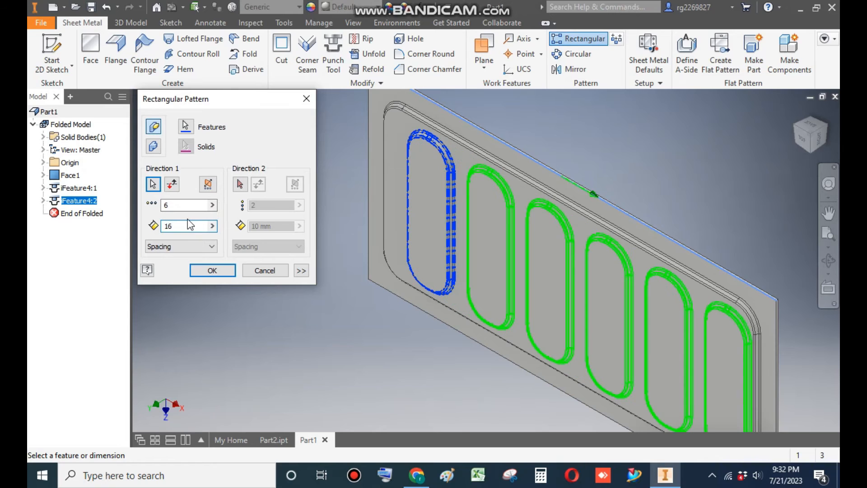
{"action": "left_click", "coordinate": [177, 225]}
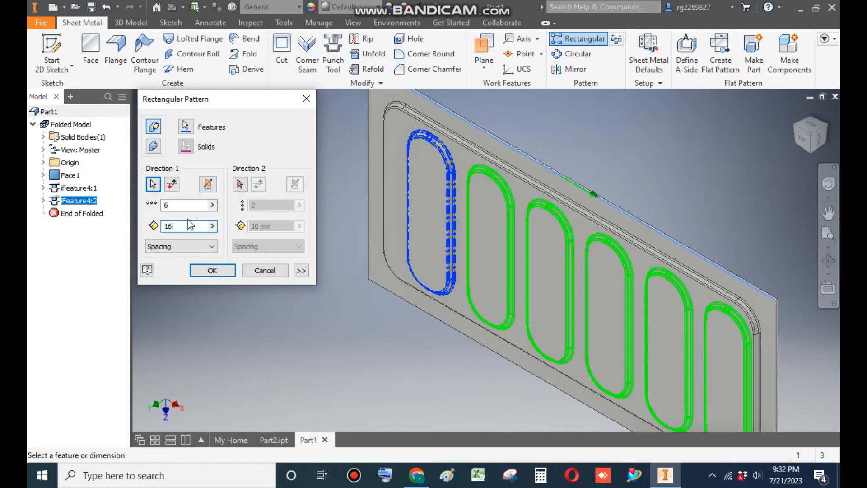
{"action": "type", "text": "1"}
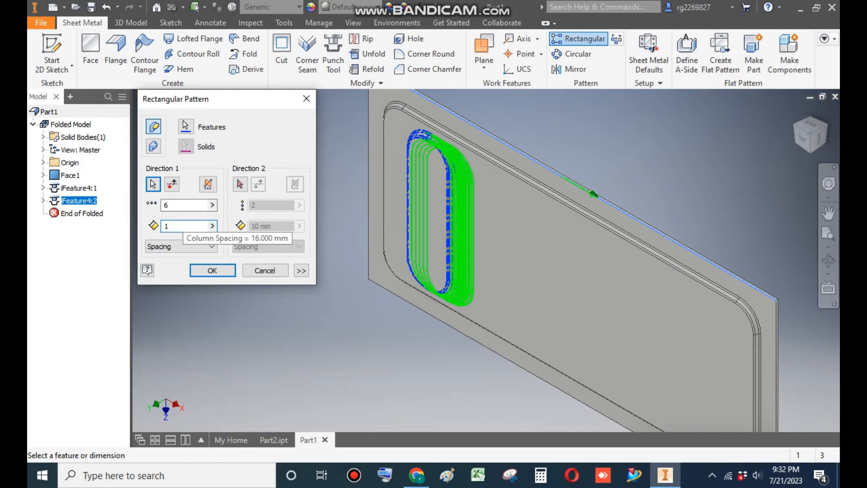
{"action": "type", "text": "15"}
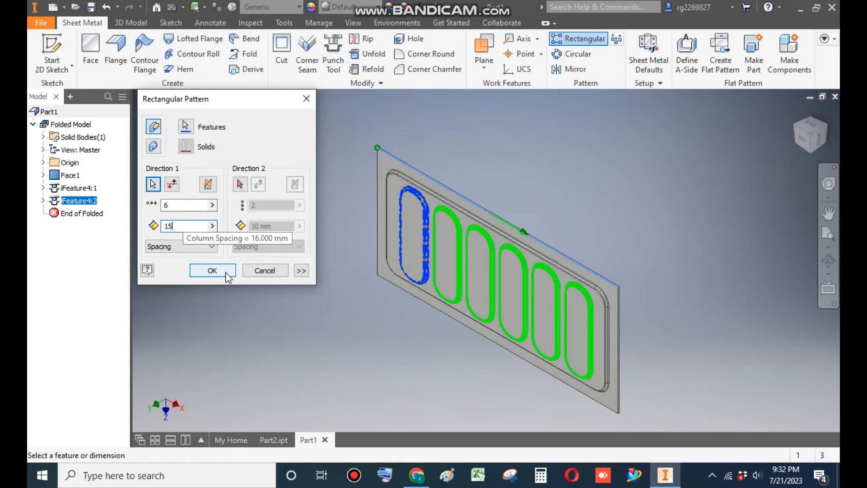
{"action": "left_click", "coordinate": [212, 271]}
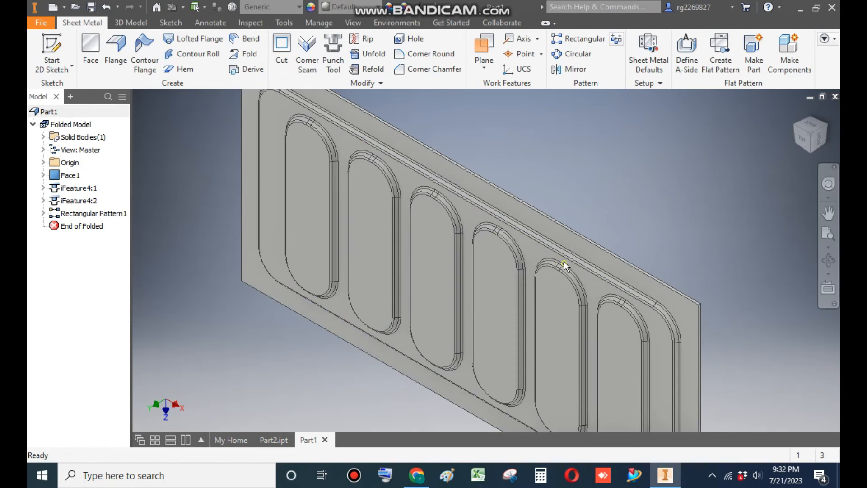
{"action": "left_click", "coordinate": [274, 439]}
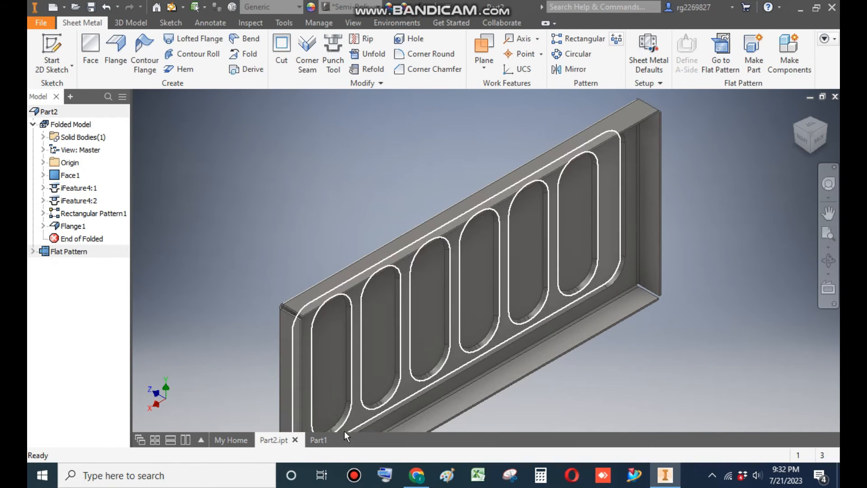
{"action": "left_click", "coordinate": [318, 439]}
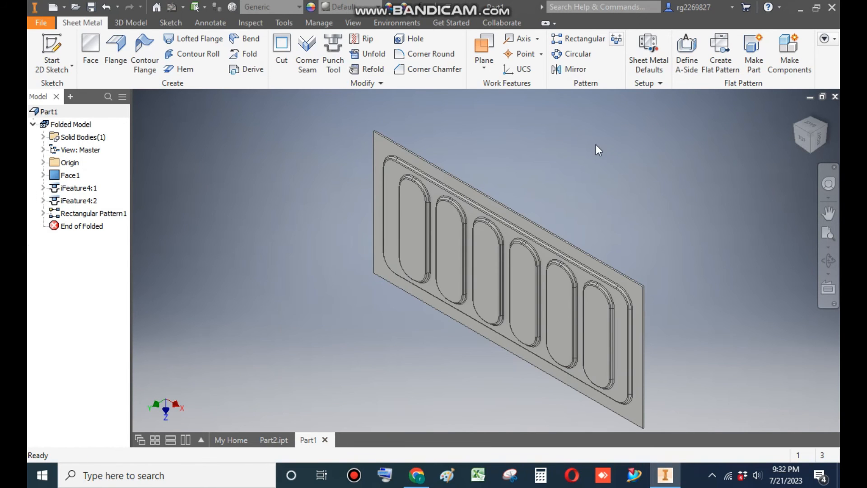
{"action": "mouse_move", "coordinate": [248, 38]}
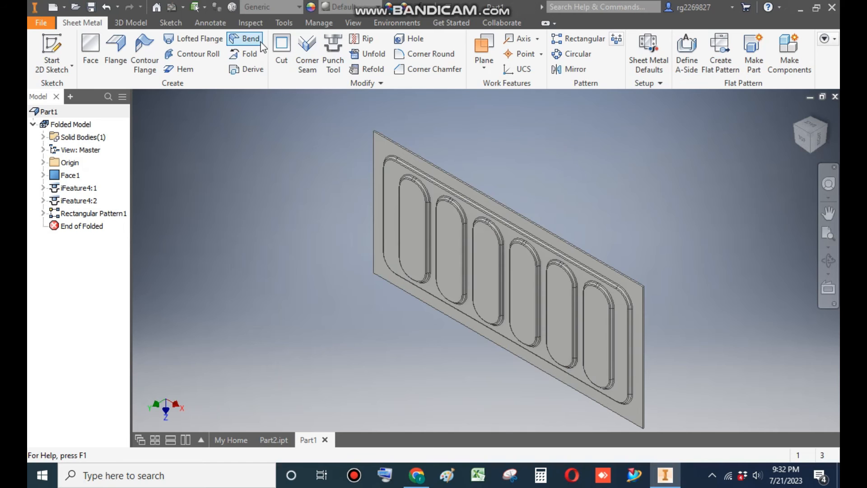
Step: Start a 25 mm, 90° Flange and select the first plate edge
{"action": "left_click", "coordinate": [116, 52]}
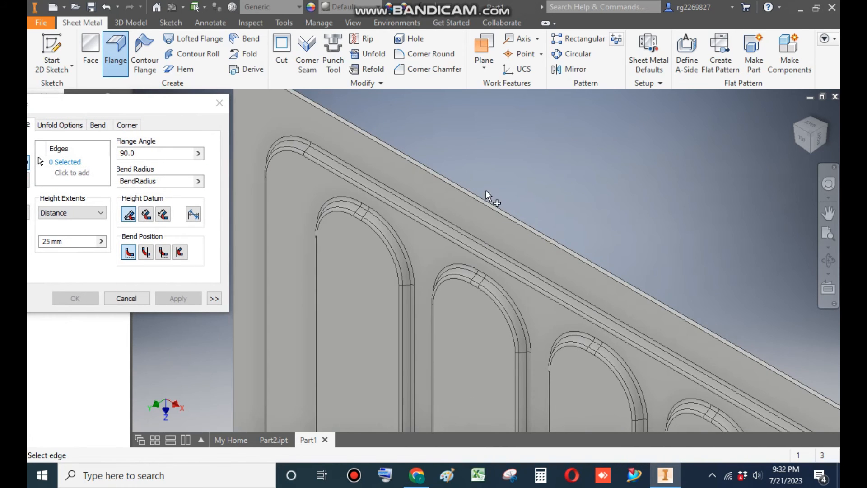
{"action": "left_click", "coordinate": [417, 168]}
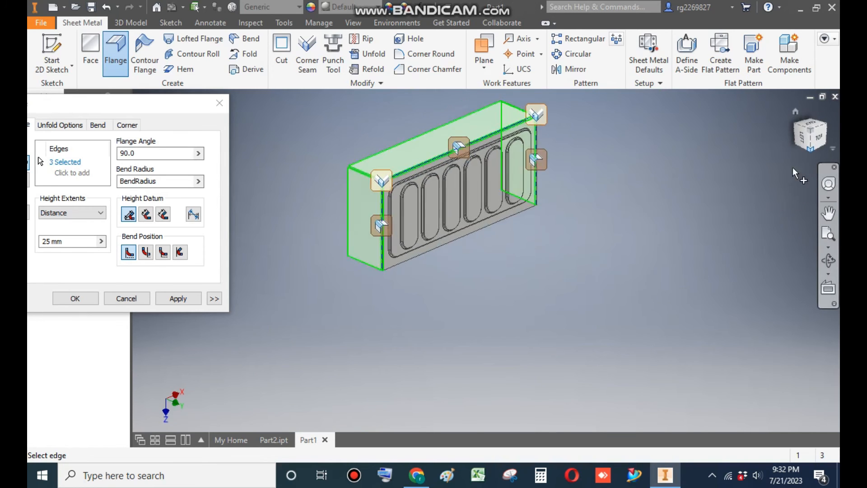
{"action": "scroll", "scroll_direction": "up", "scroll_amount": 3}
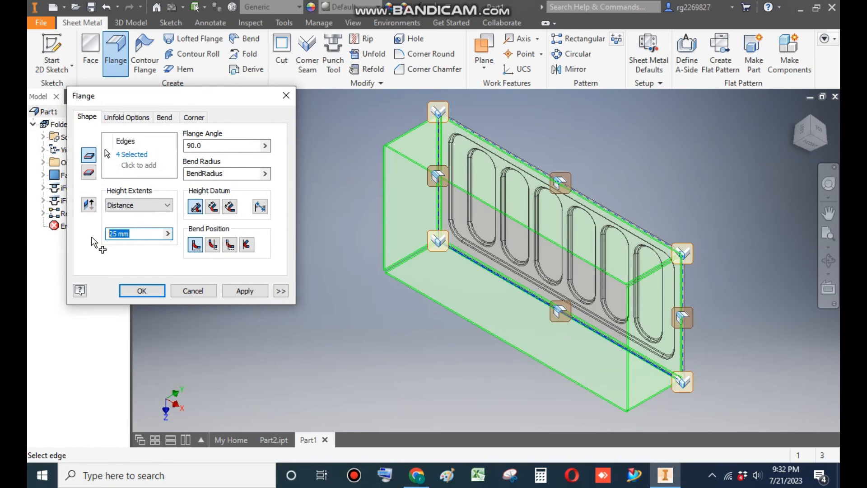
{"action": "mouse_move", "coordinate": [99, 264]}
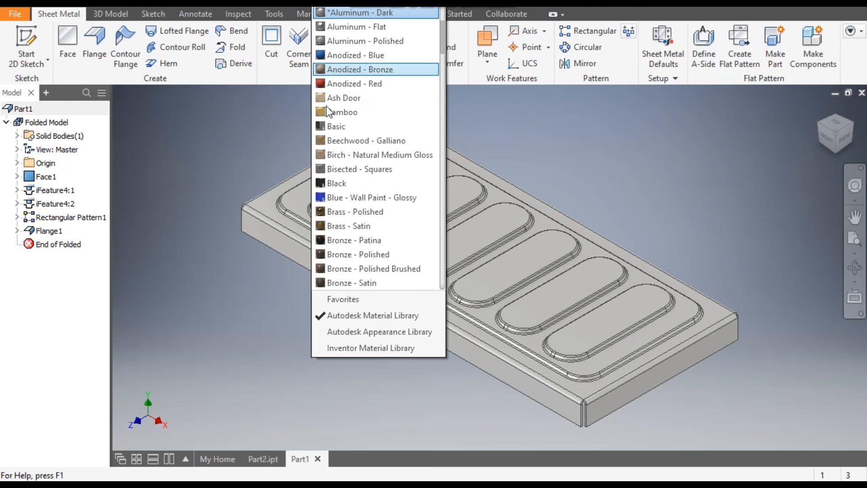
Step: Choose Chrome - Satin from the appearance list for the tray
{"action": "scroll", "scroll_direction": "down", "scroll_amount": 3}
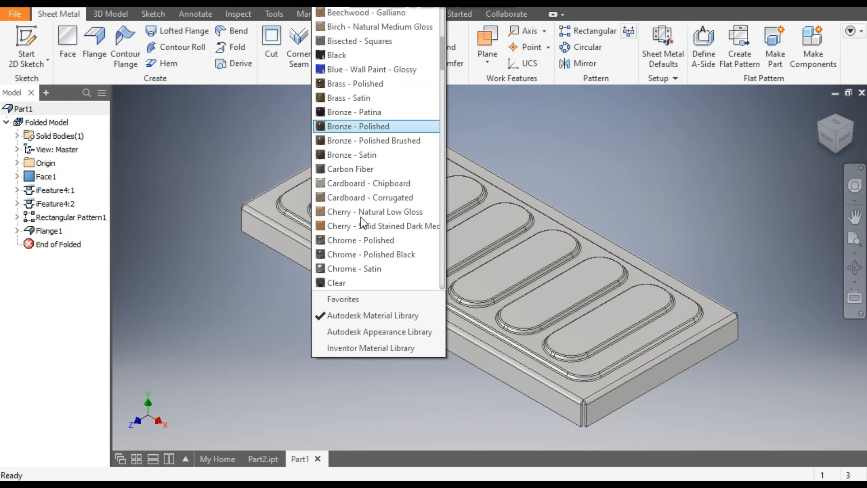
{"action": "scroll", "scroll_direction": "down", "scroll_amount": 3}
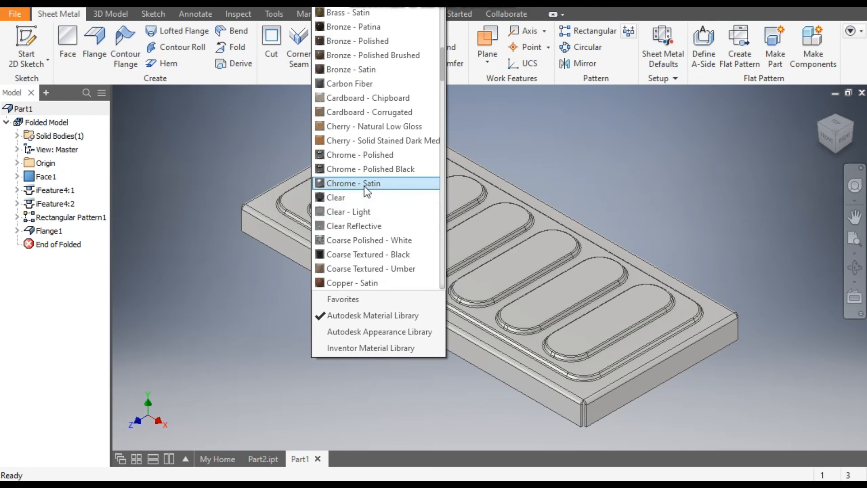
{"action": "left_click", "coordinate": [355, 183]}
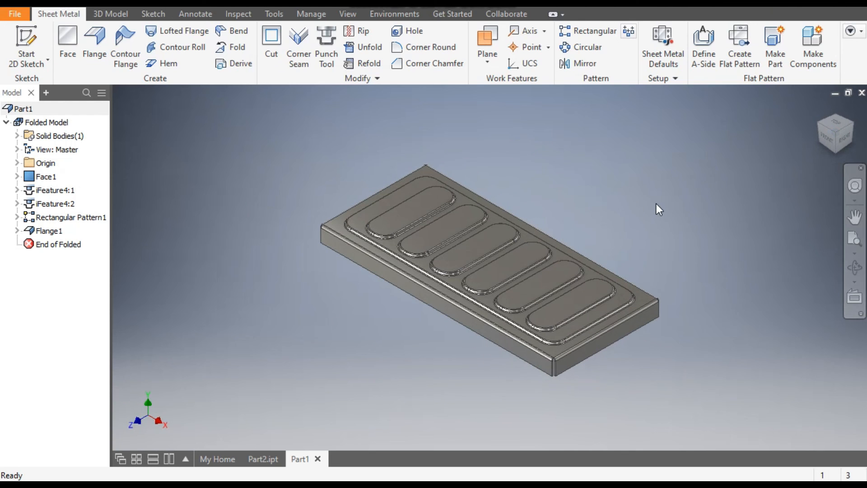
{"action": "mouse_move", "coordinate": [739, 44]}
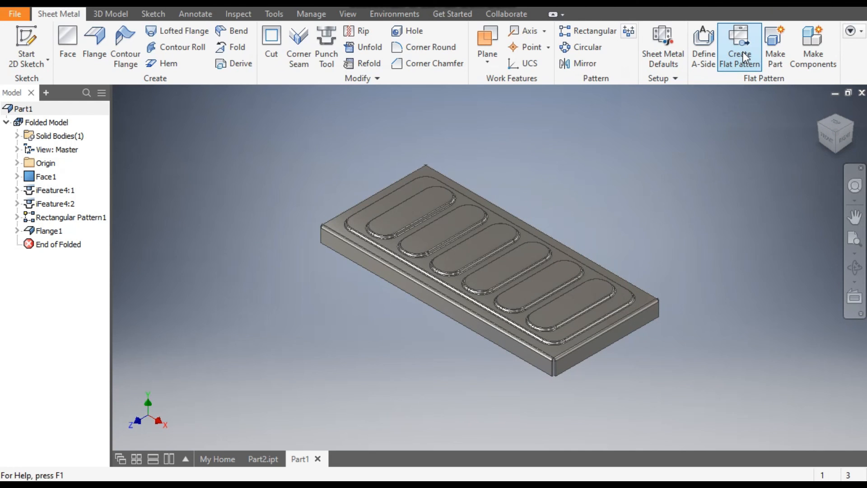
Step: Generate the tray's flat pattern, then switch back to the folded part
{"action": "left_click", "coordinate": [739, 47]}
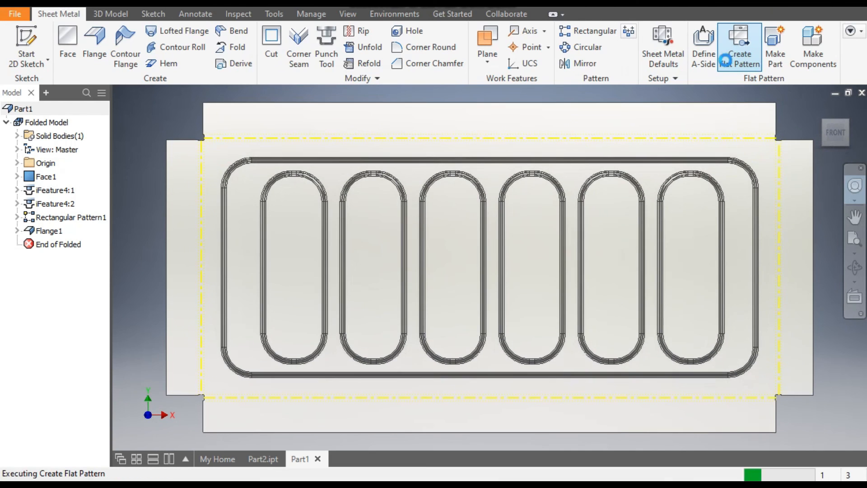
{"action": "left_click", "coordinate": [739, 45]}
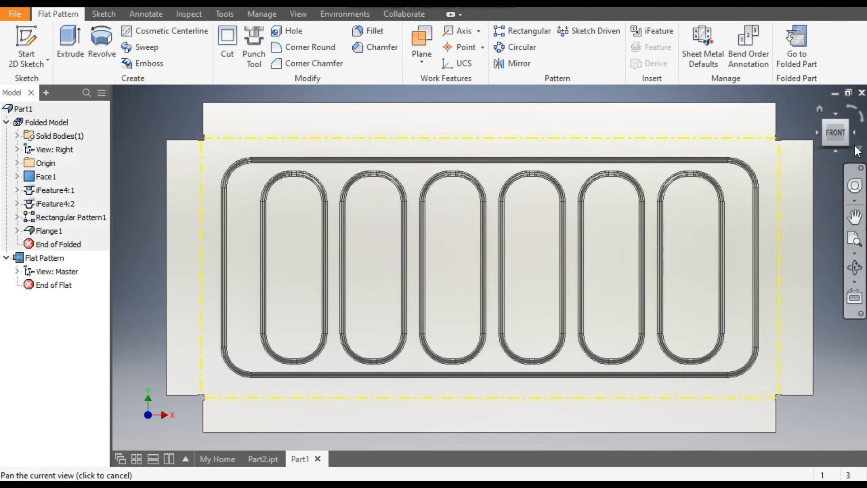
{"action": "left_click", "coordinate": [835, 133]}
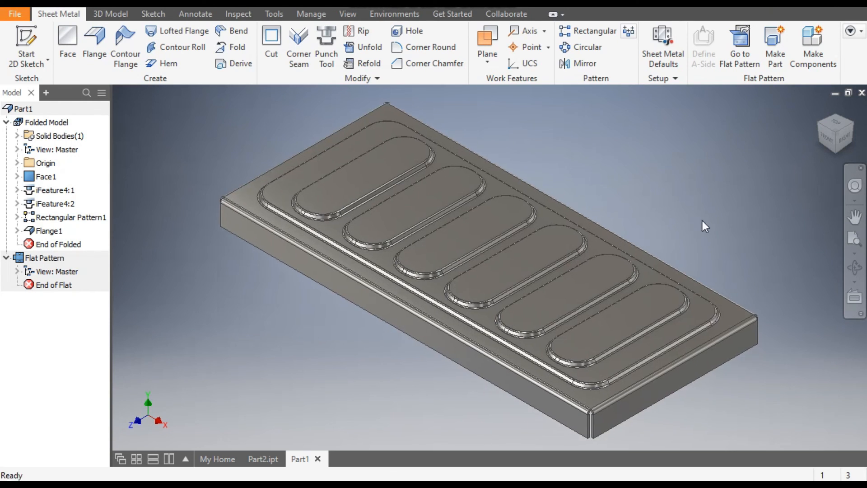
{"action": "mouse_move", "coordinate": [727, 224]}
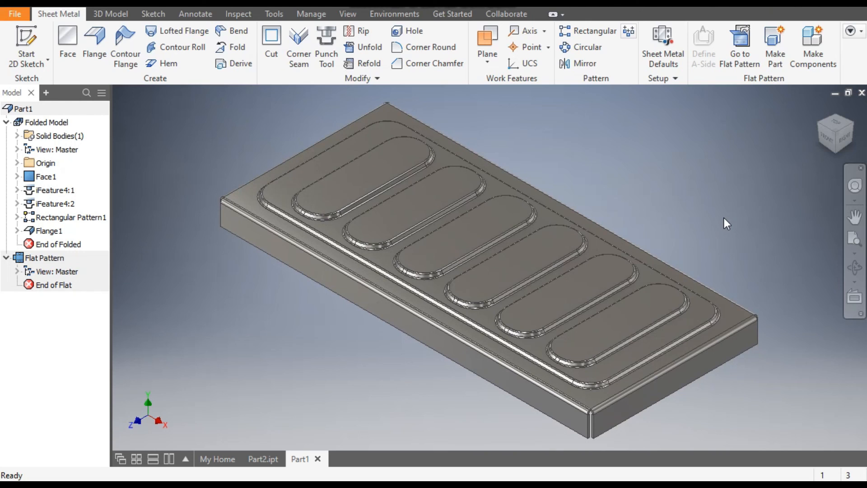